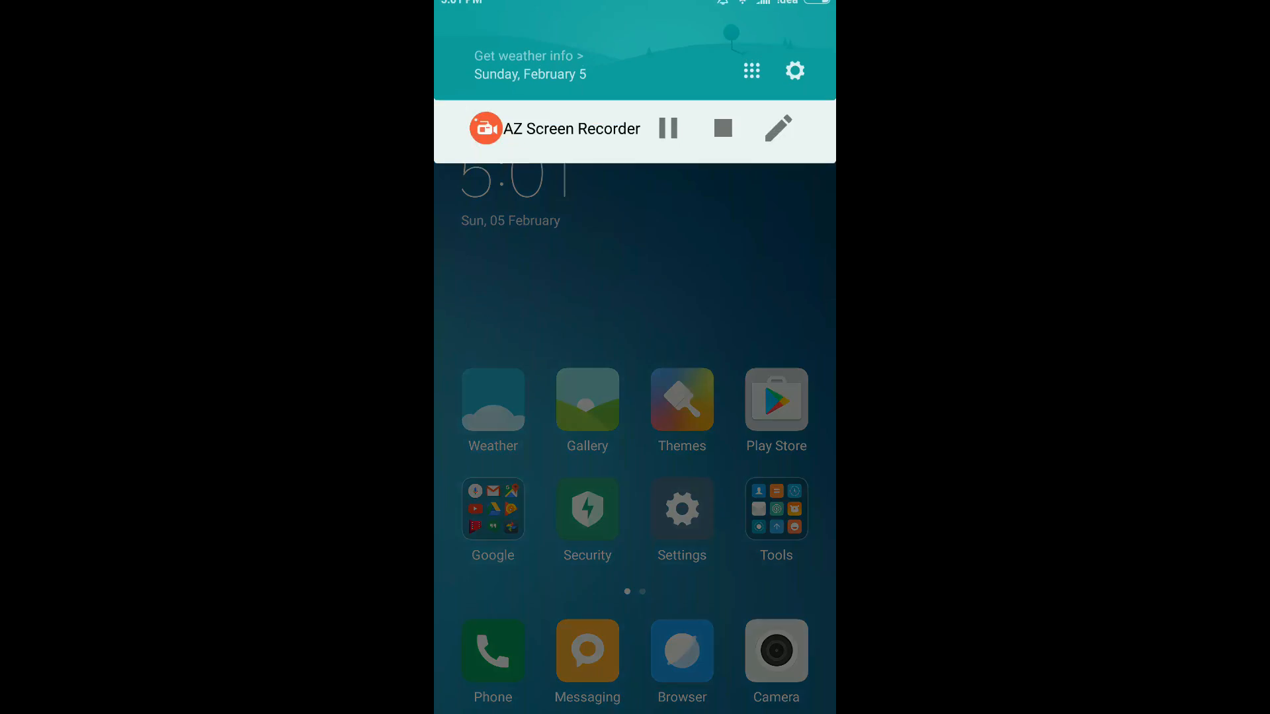
Open the phone's Settings and tap MIUI version repeatedly to enable Developer options
scroll("down", 3)
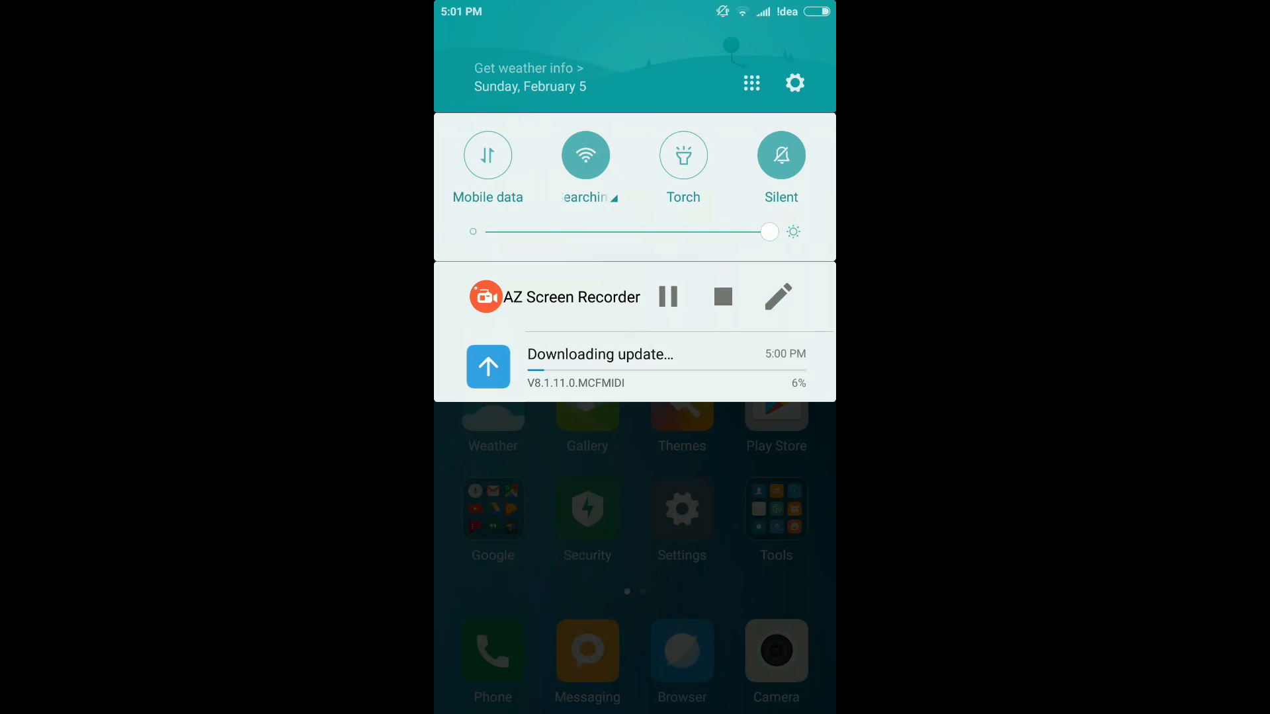
left_click(794, 83)
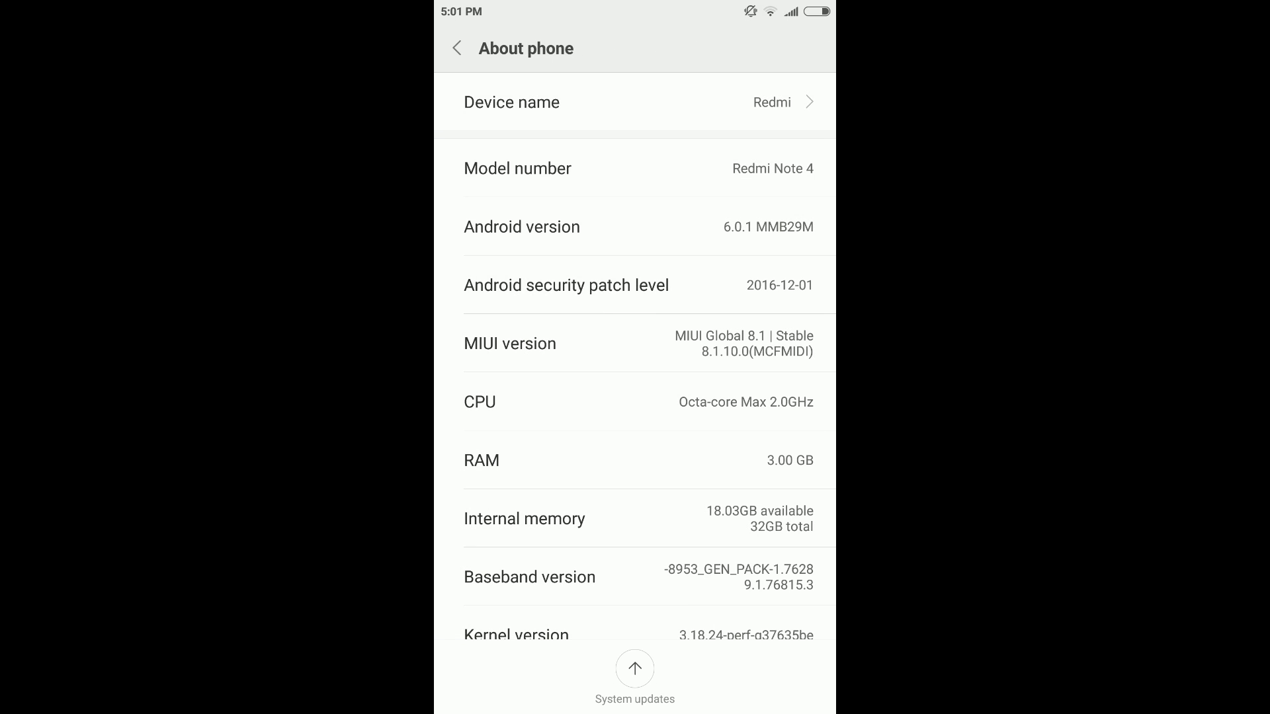
left_click(456, 48)
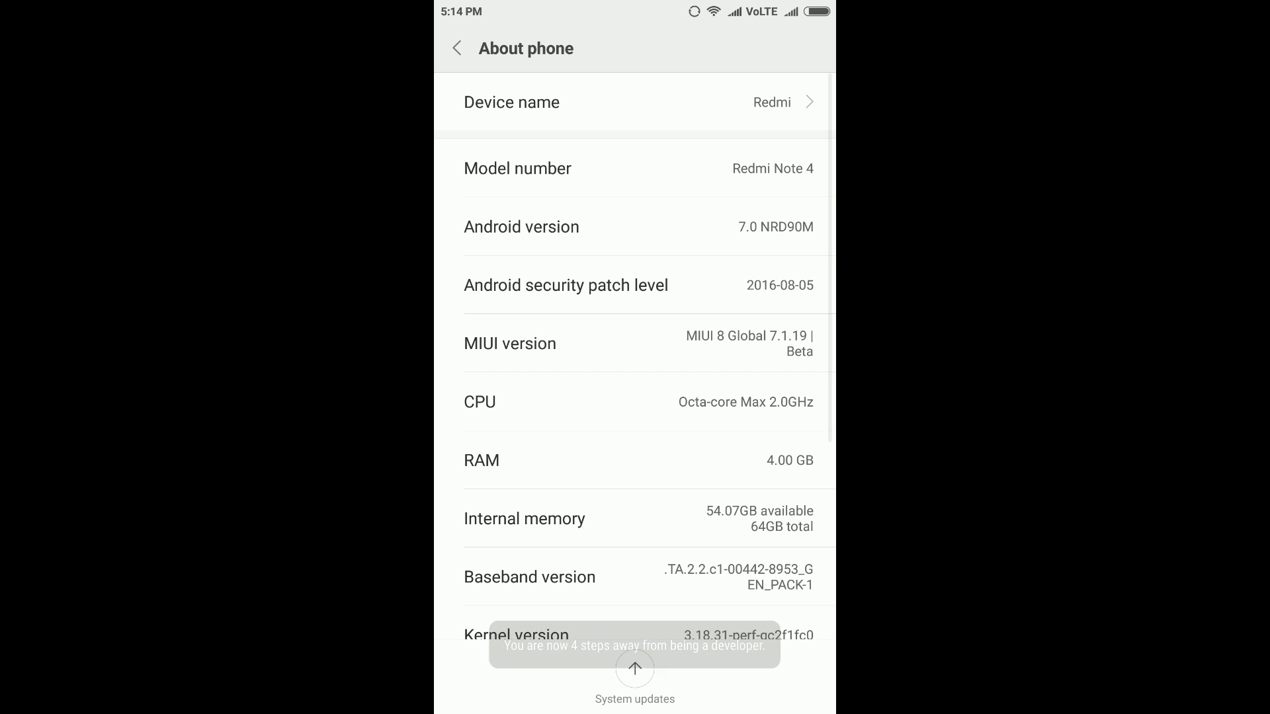
left_click(455, 48)
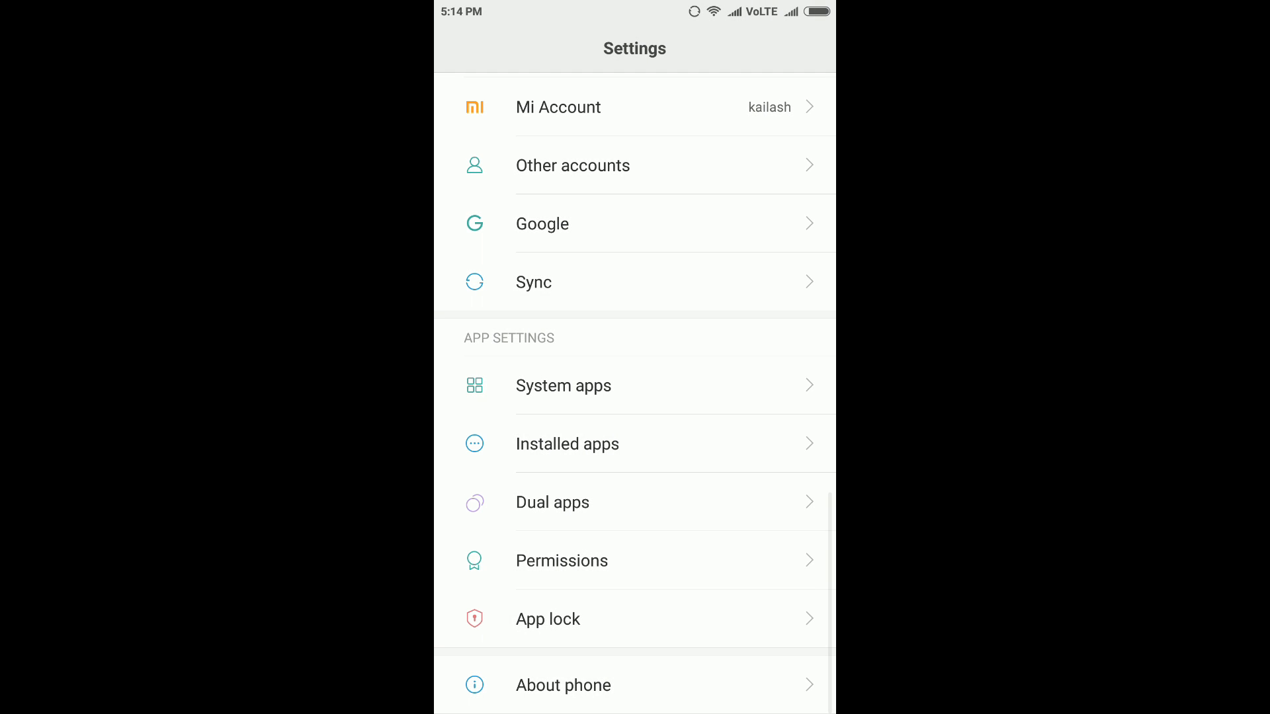
Scroll through Developer options to check OEM unlocking and the Mi Unlock status
scroll("down", 3)
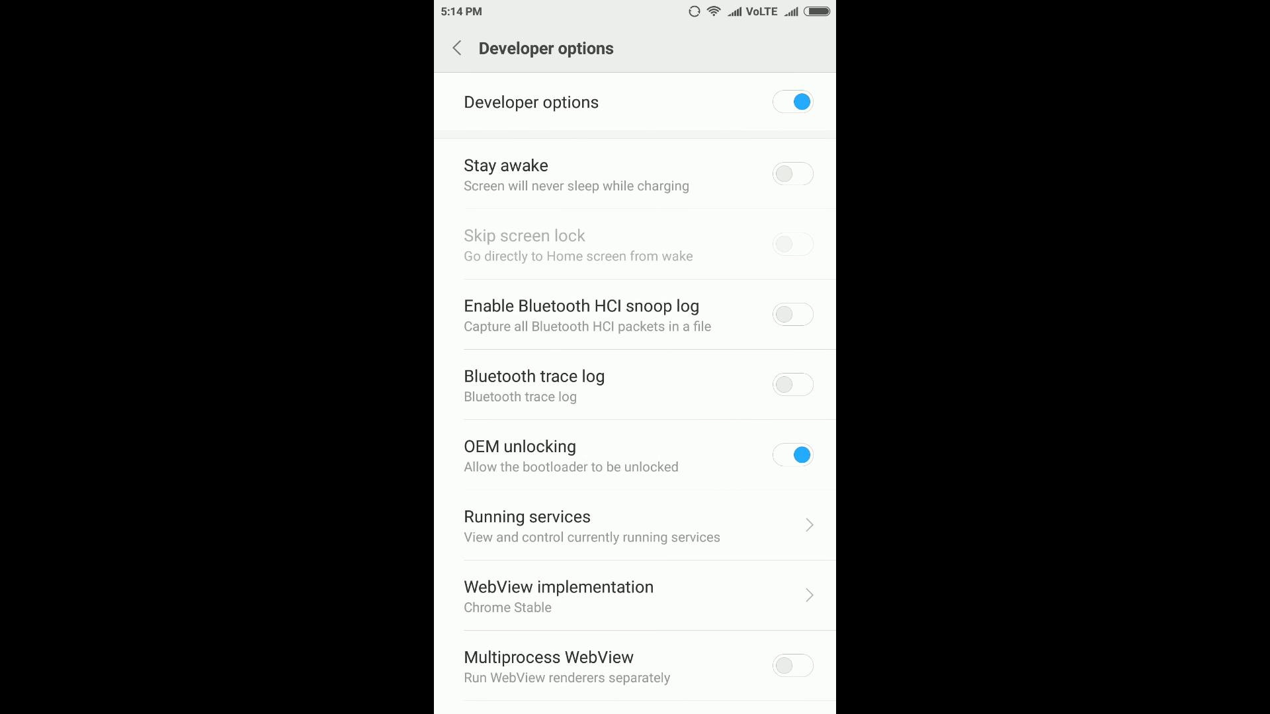
scroll("down", 3)
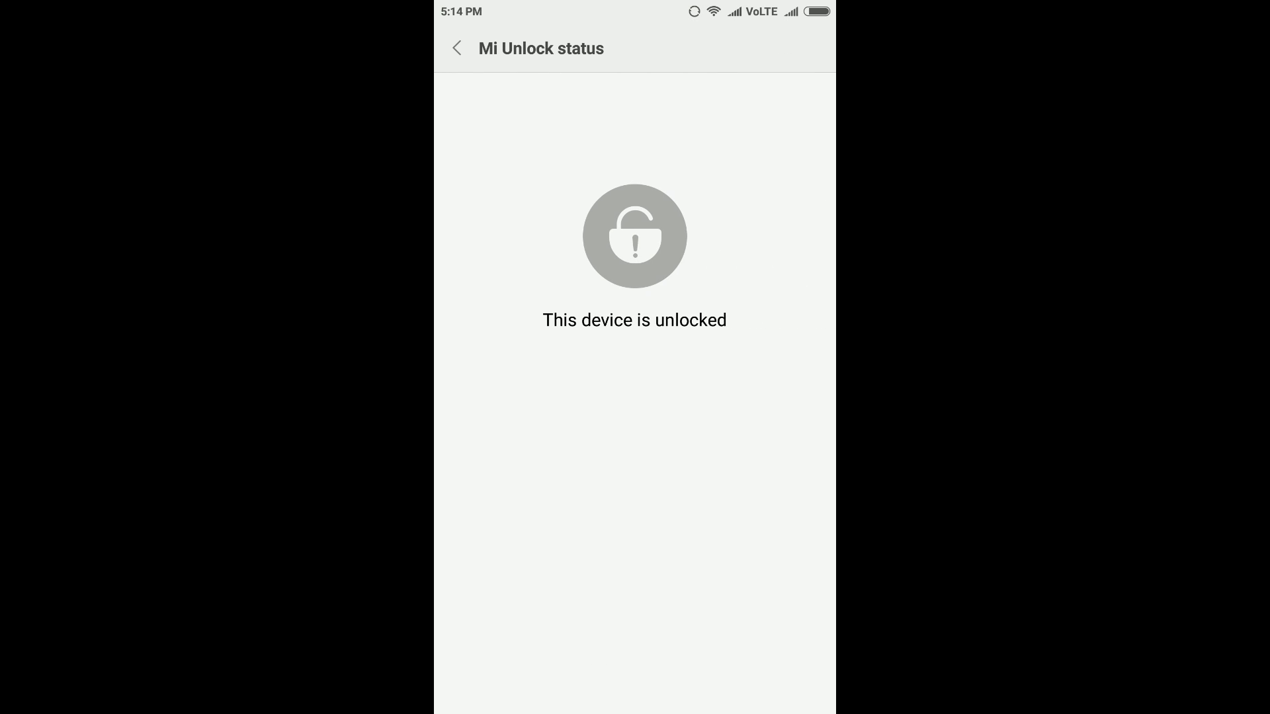
left_click(457, 48)
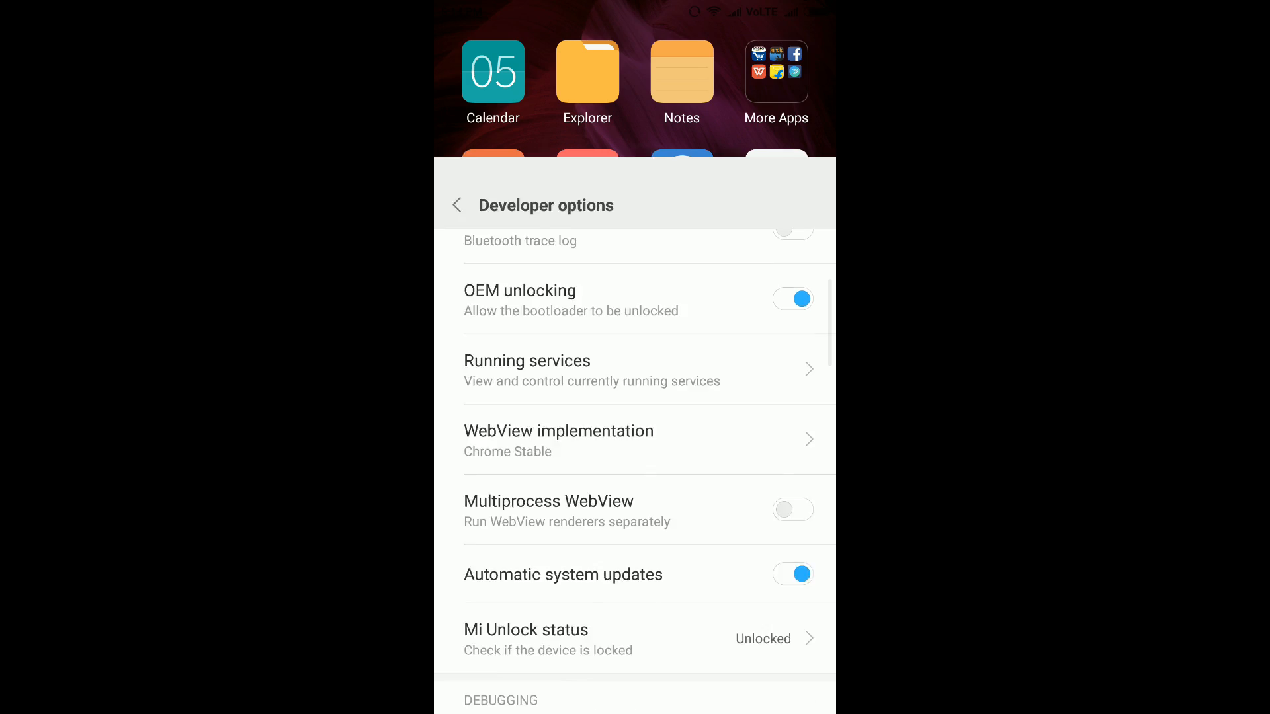
scroll("down", 3)
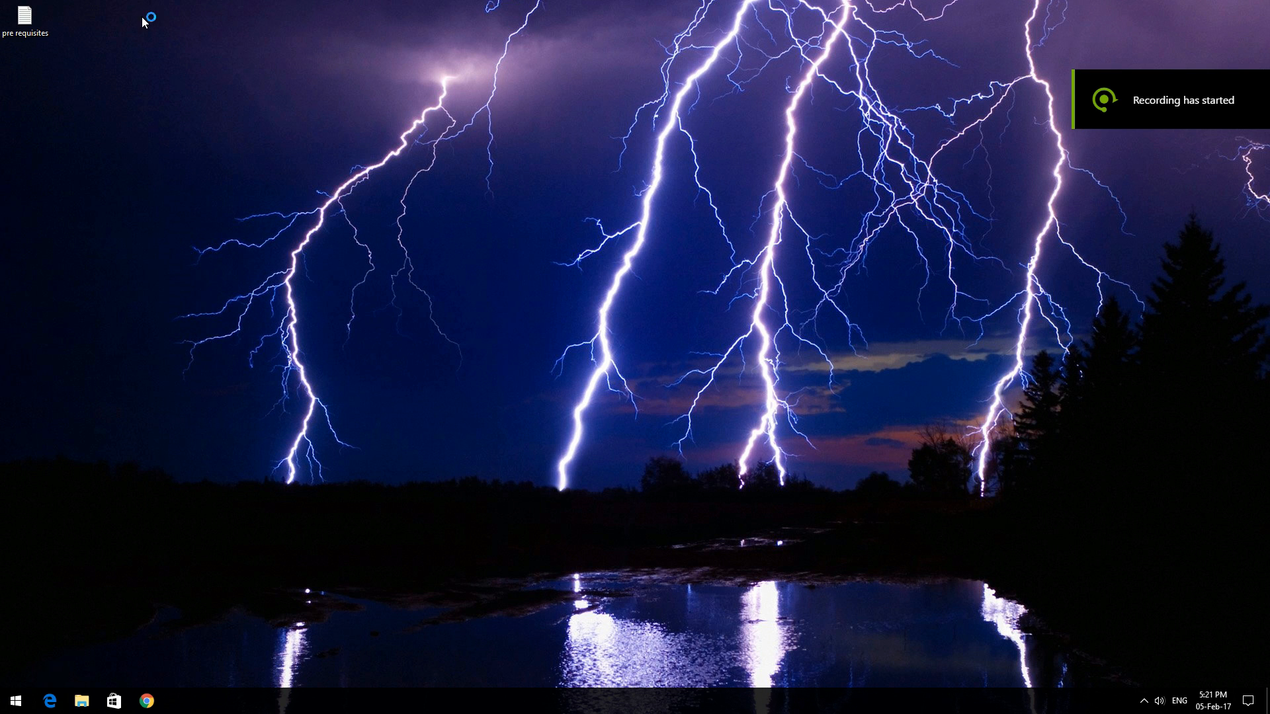
Open the 'pre requisites' note, add 'installed' after 'mi flash tool', then minimize it
double_click(25, 16)
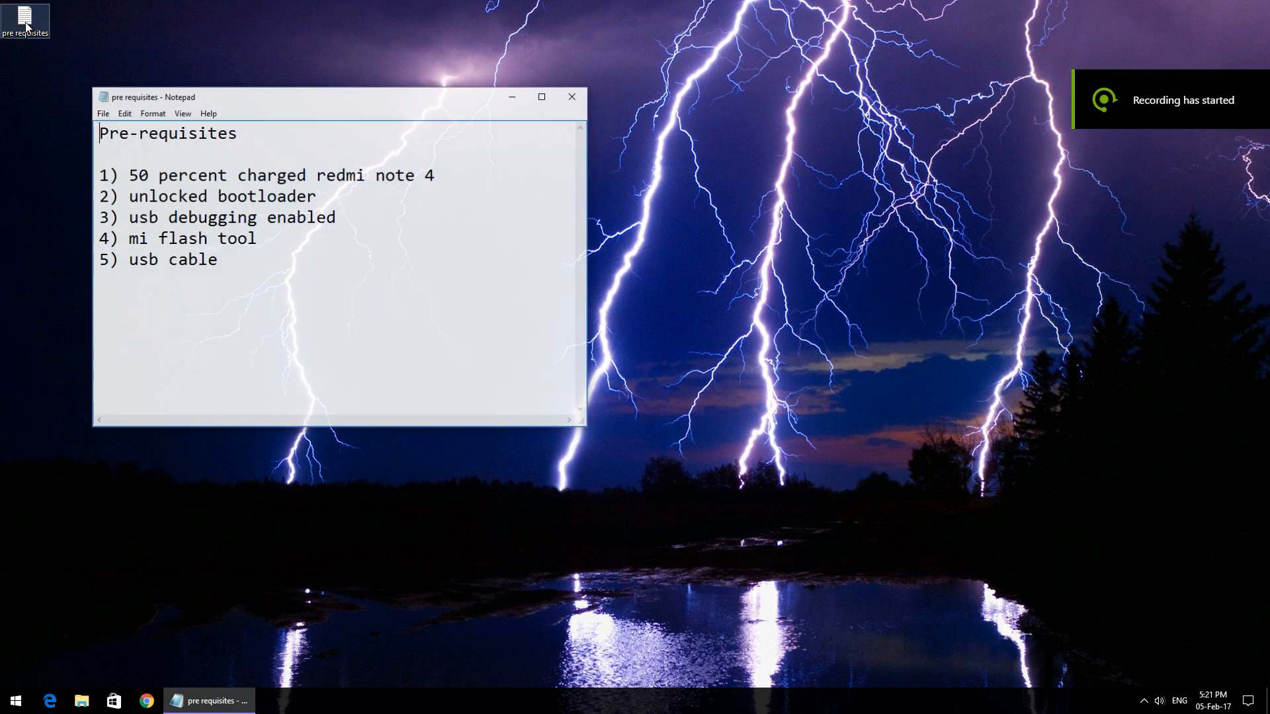
left_click(541, 97)
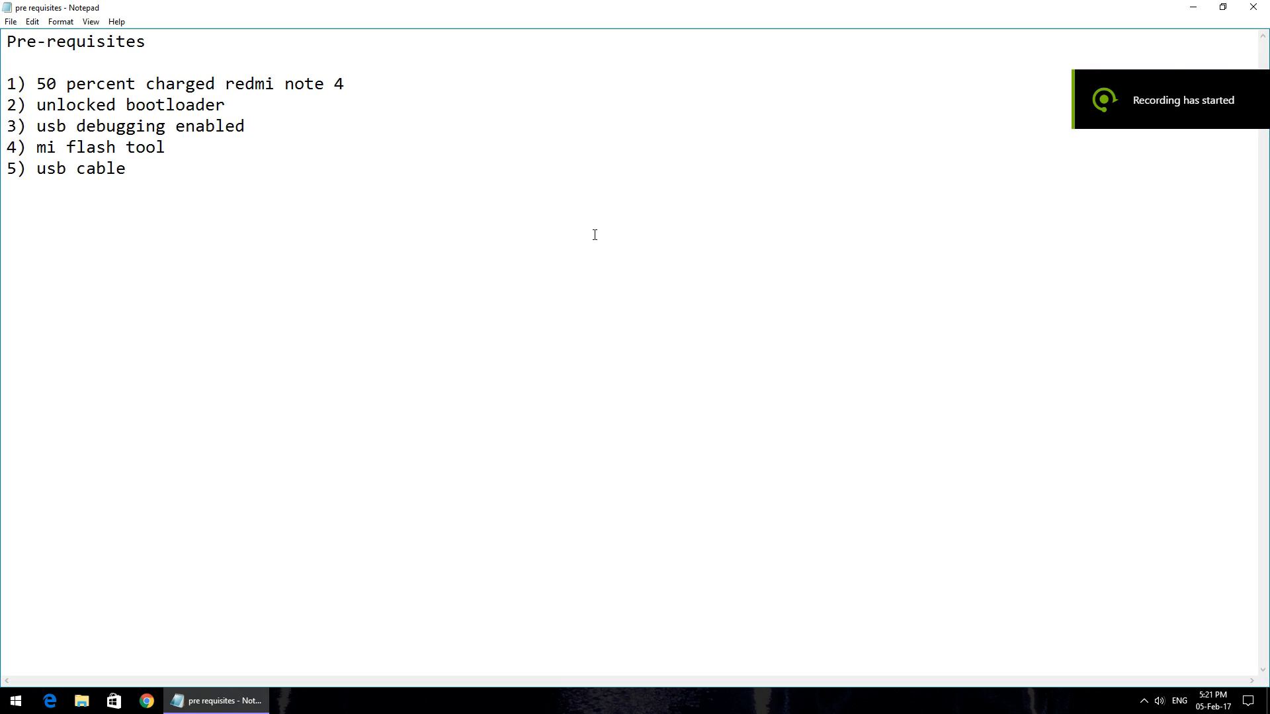
double_click(46, 83)
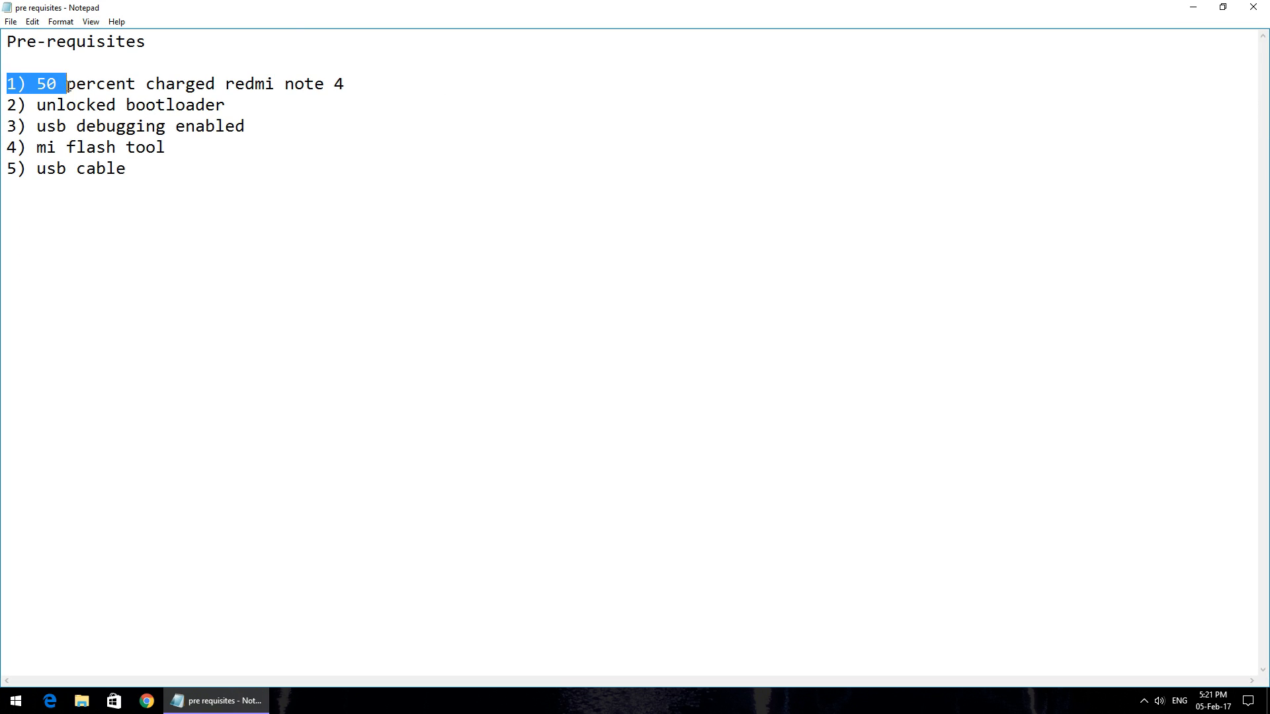
left_click_drag(64, 83, 324, 83)
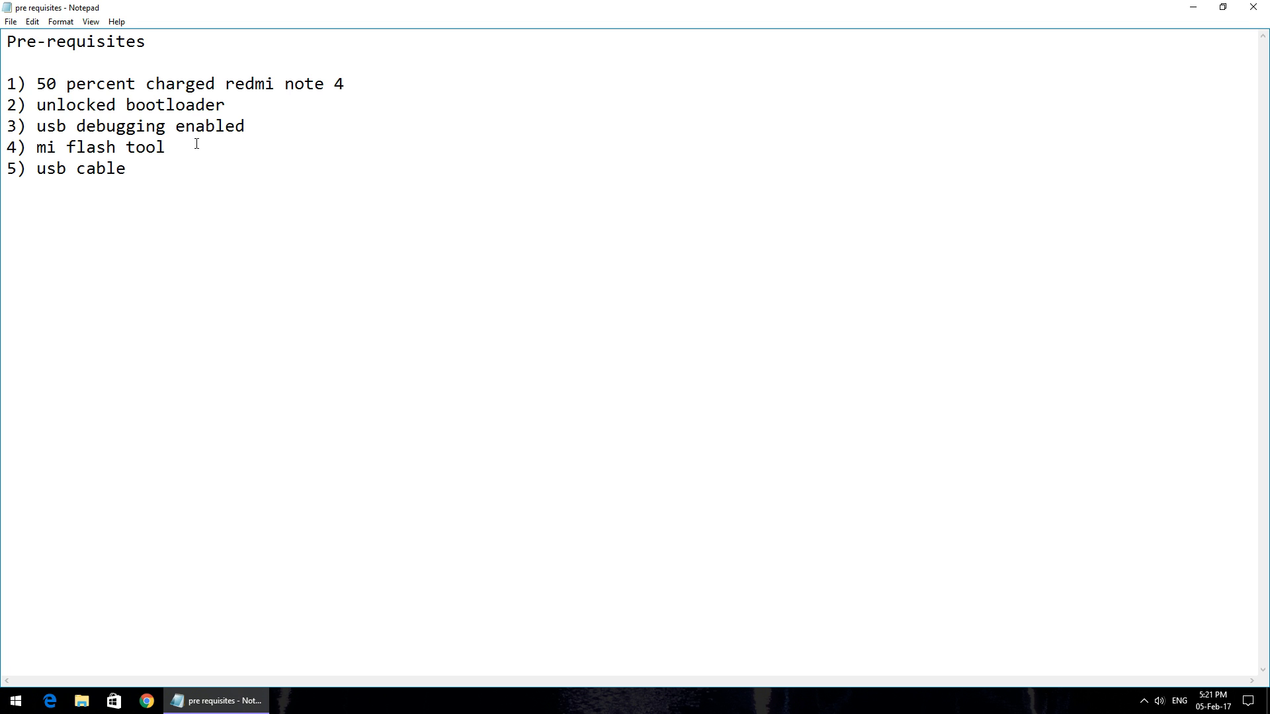
type("installed")
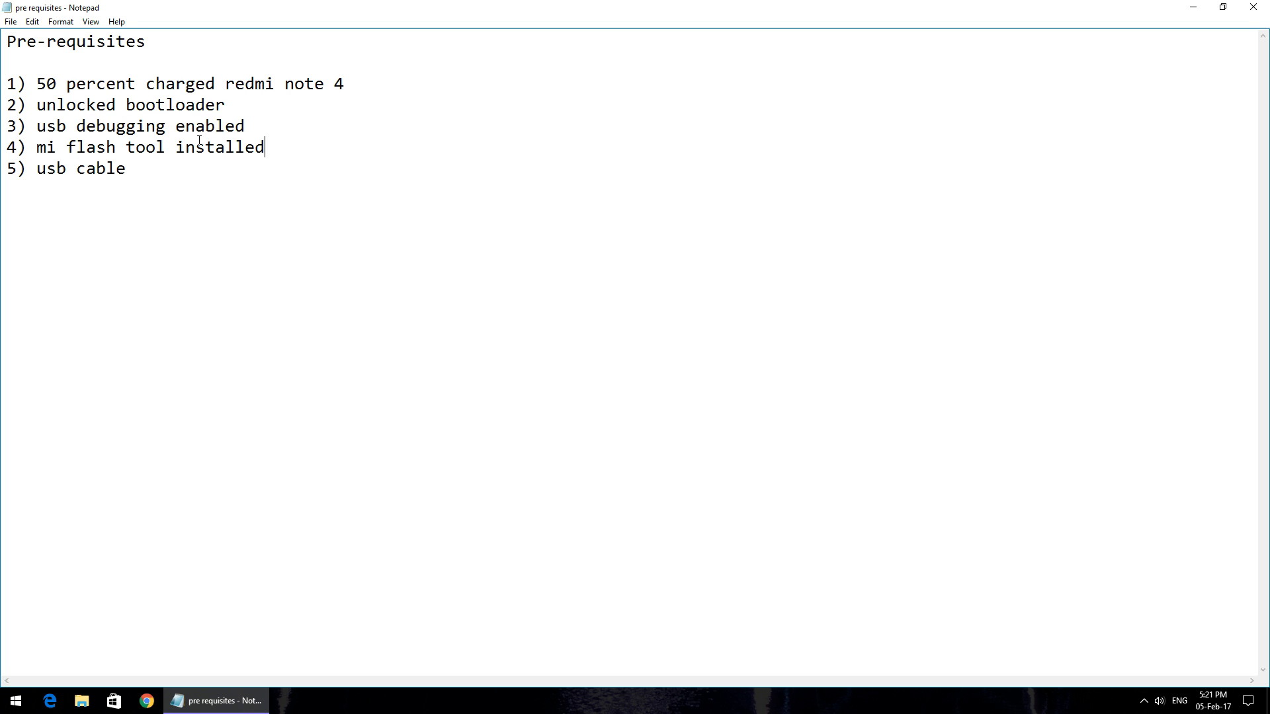
left_click(127, 168)
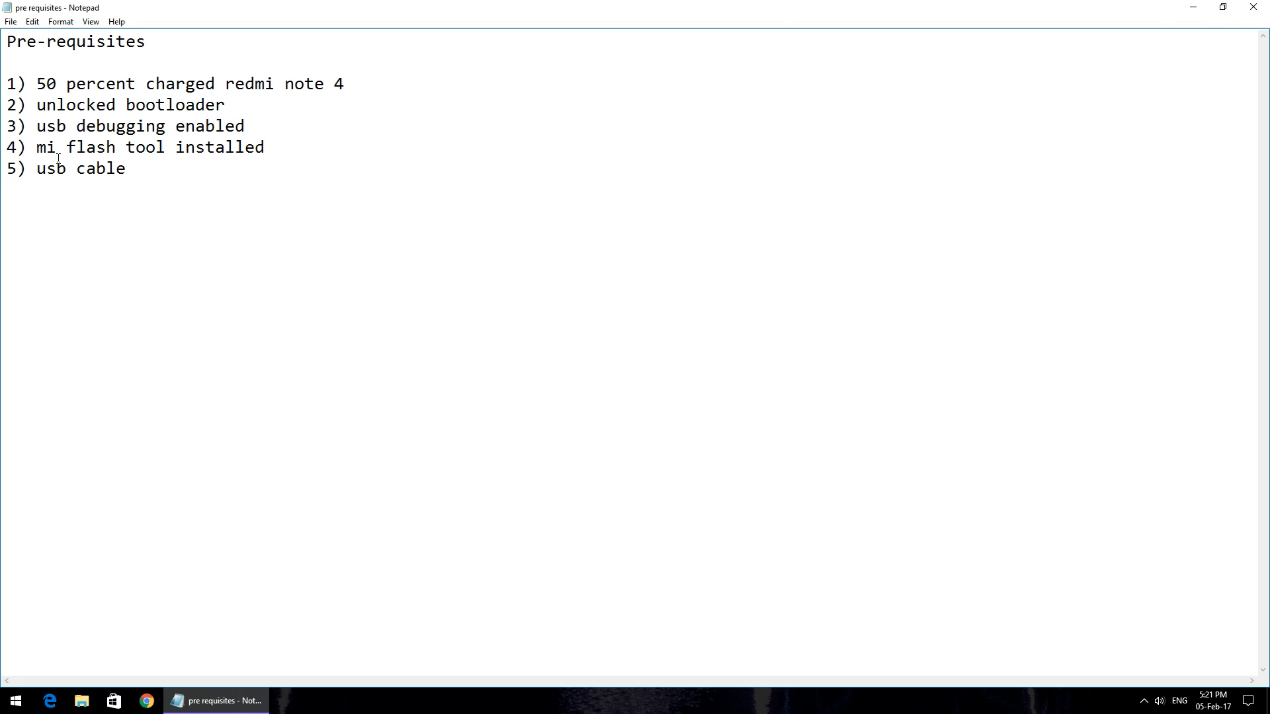
left_click(1192, 7)
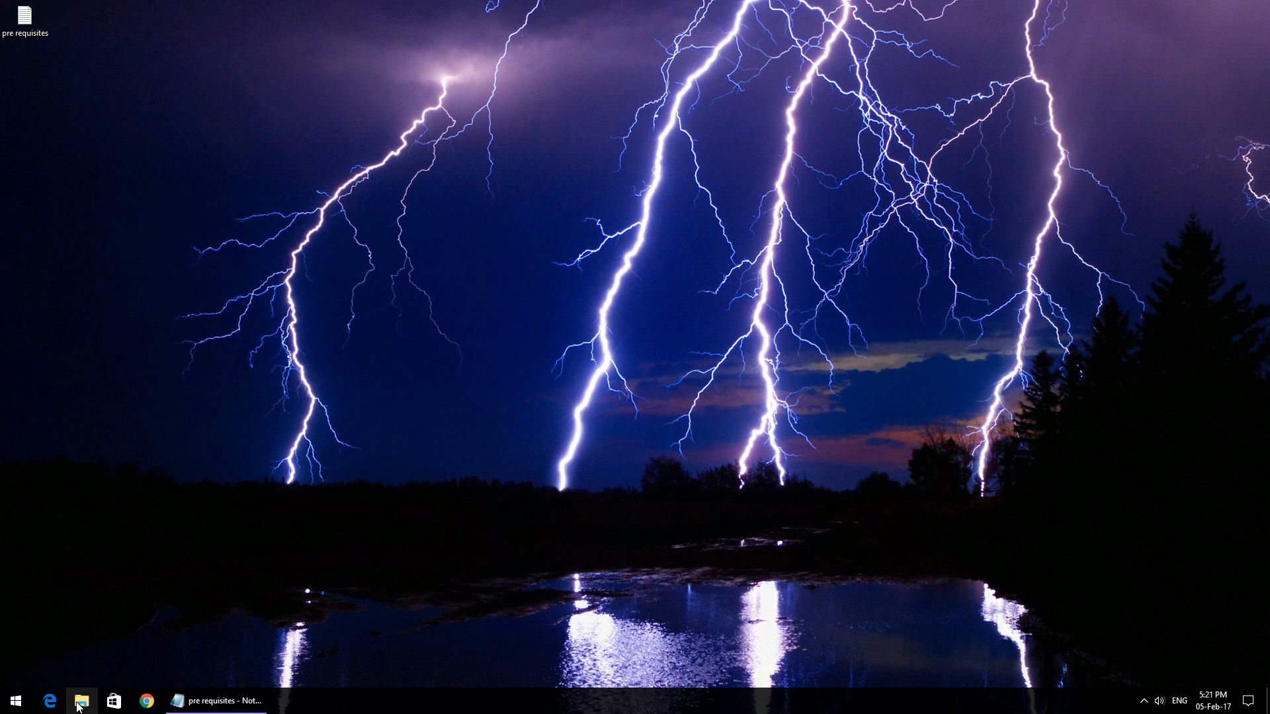
Browse File Explorer from Downloads to Data Vault (D:) > Gadgets > Redmi Note 4
left_click(80, 700)
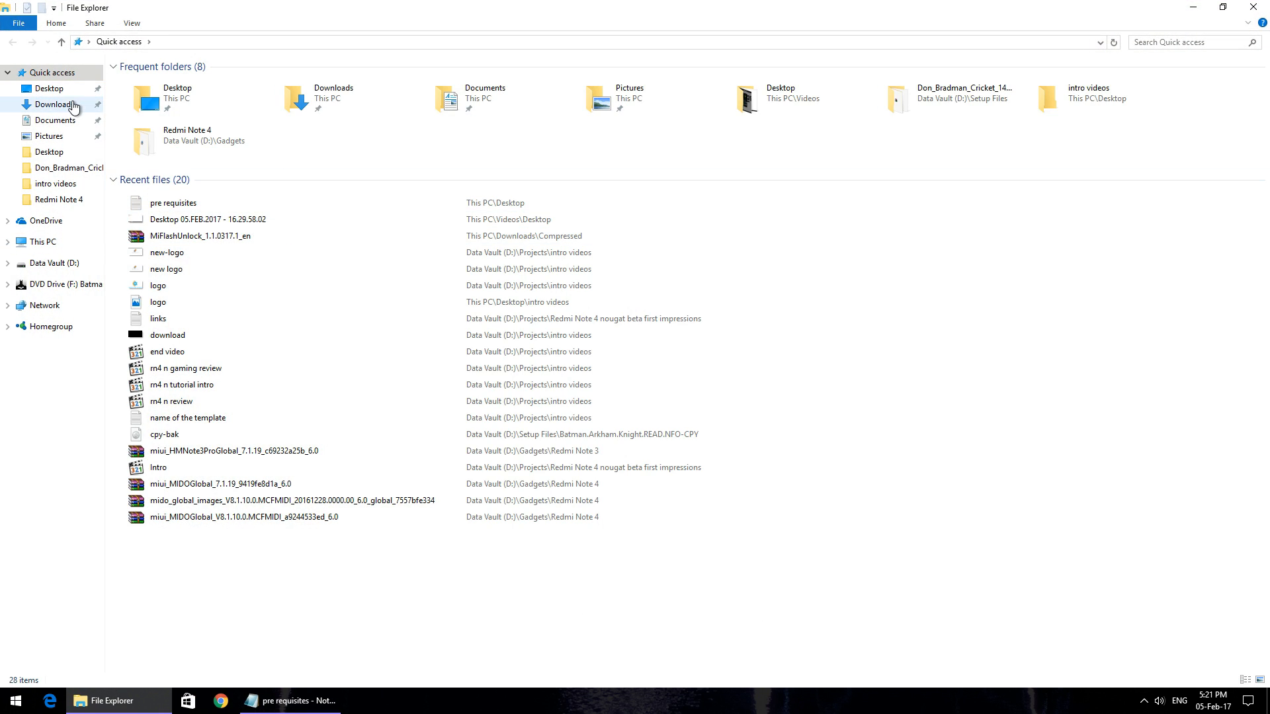
left_click(56, 104)
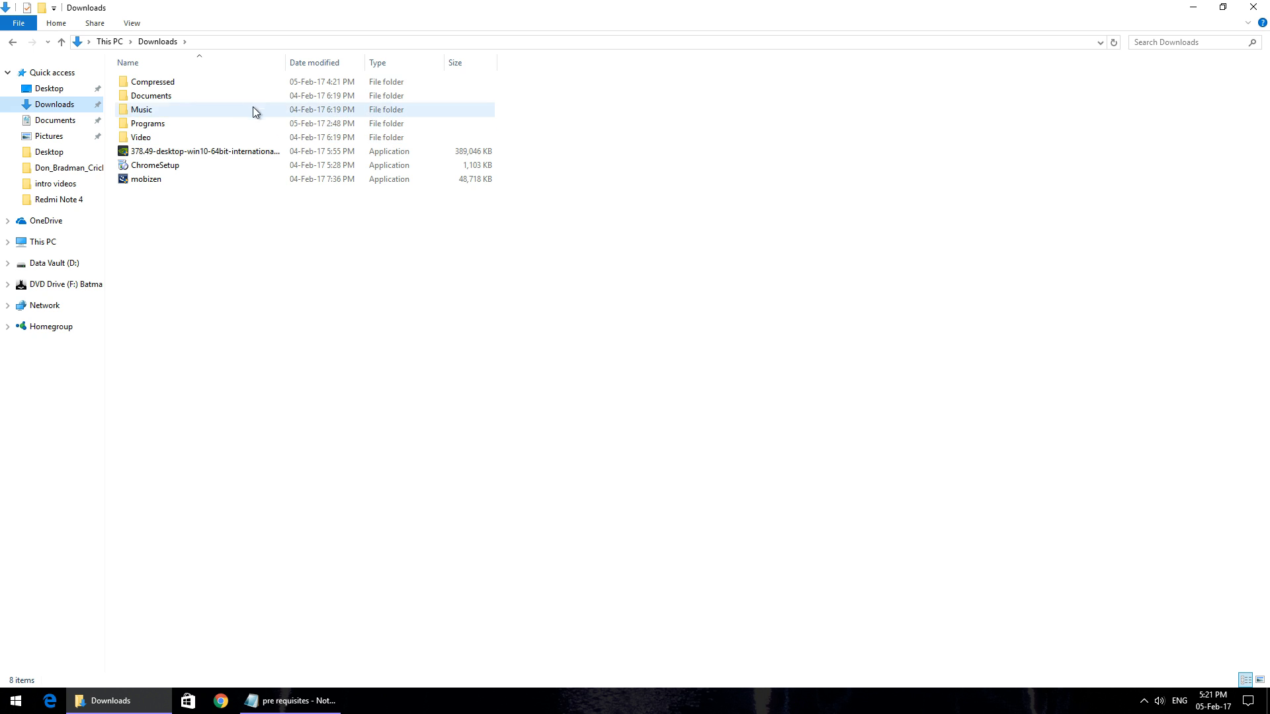
double_click(148, 123)
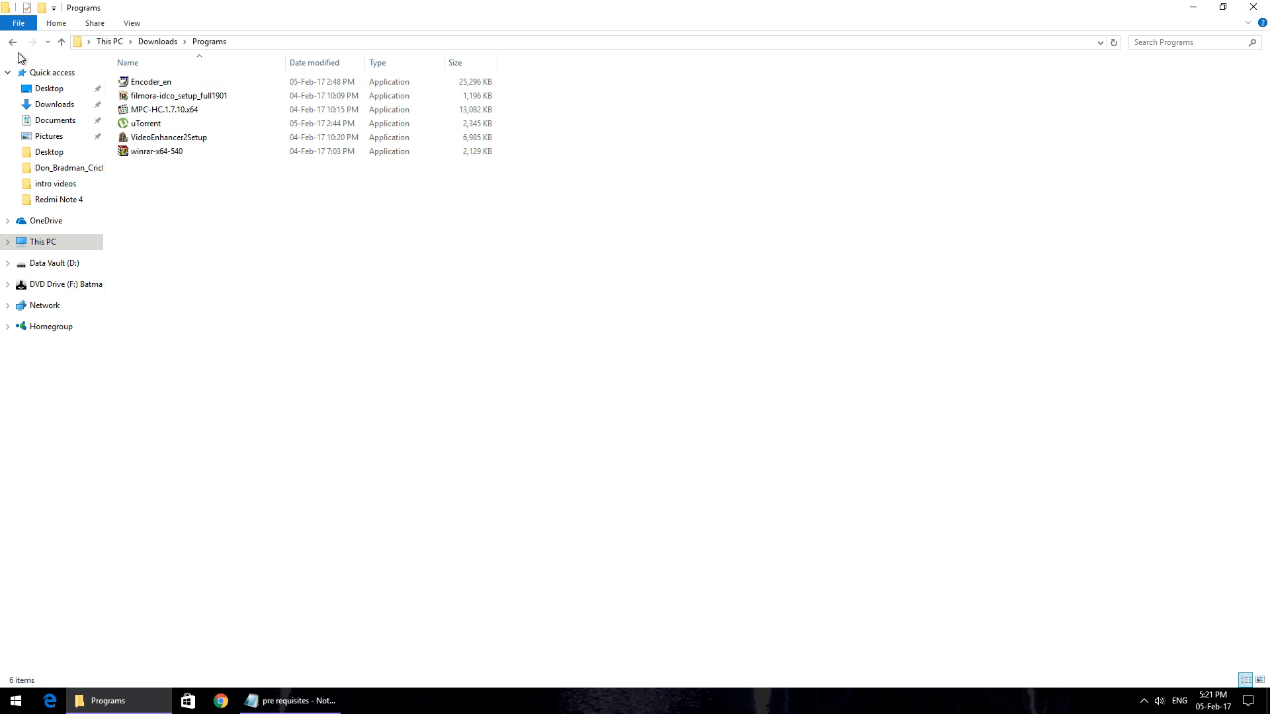
left_click(43, 241)
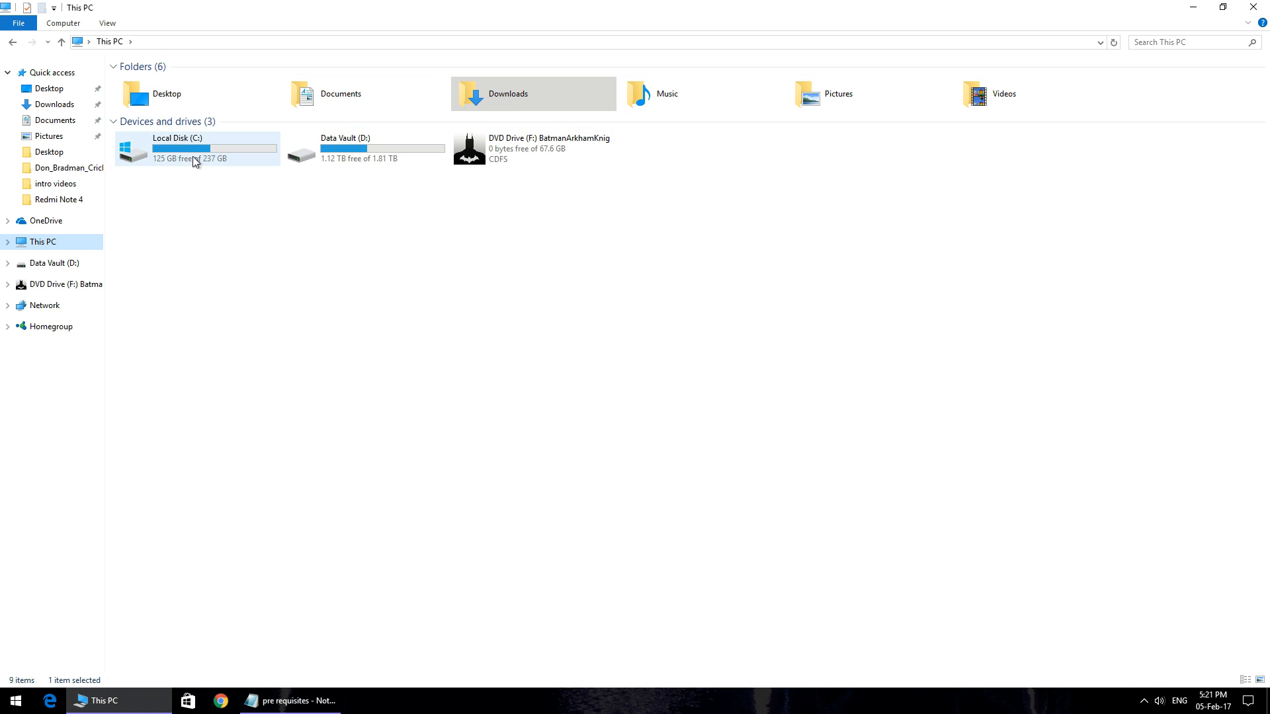
double_click(344, 150)
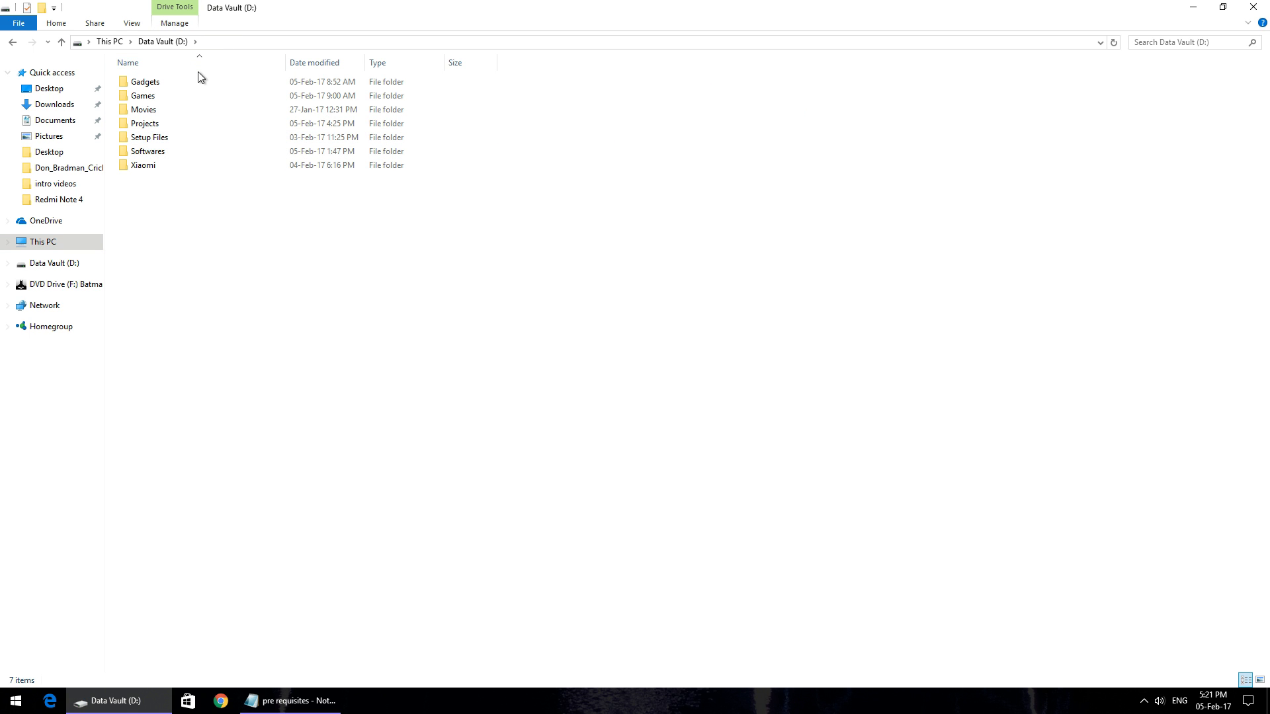
double_click(145, 81)
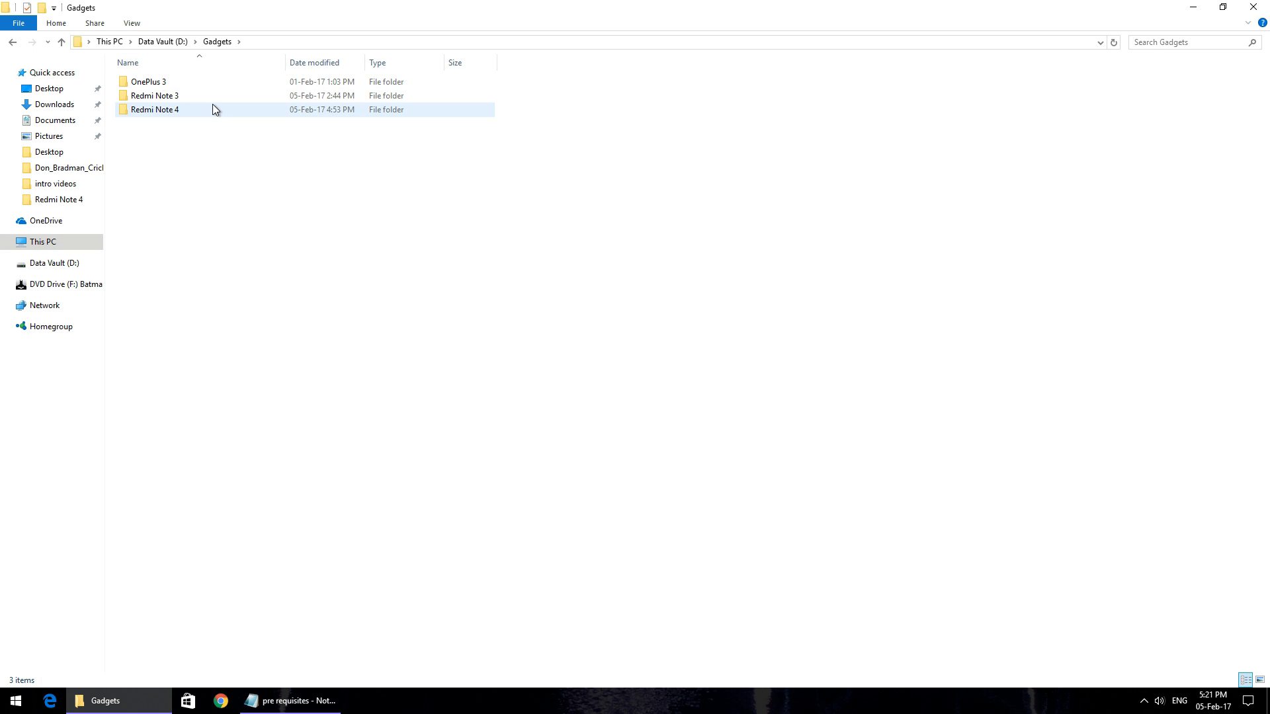
double_click(154, 109)
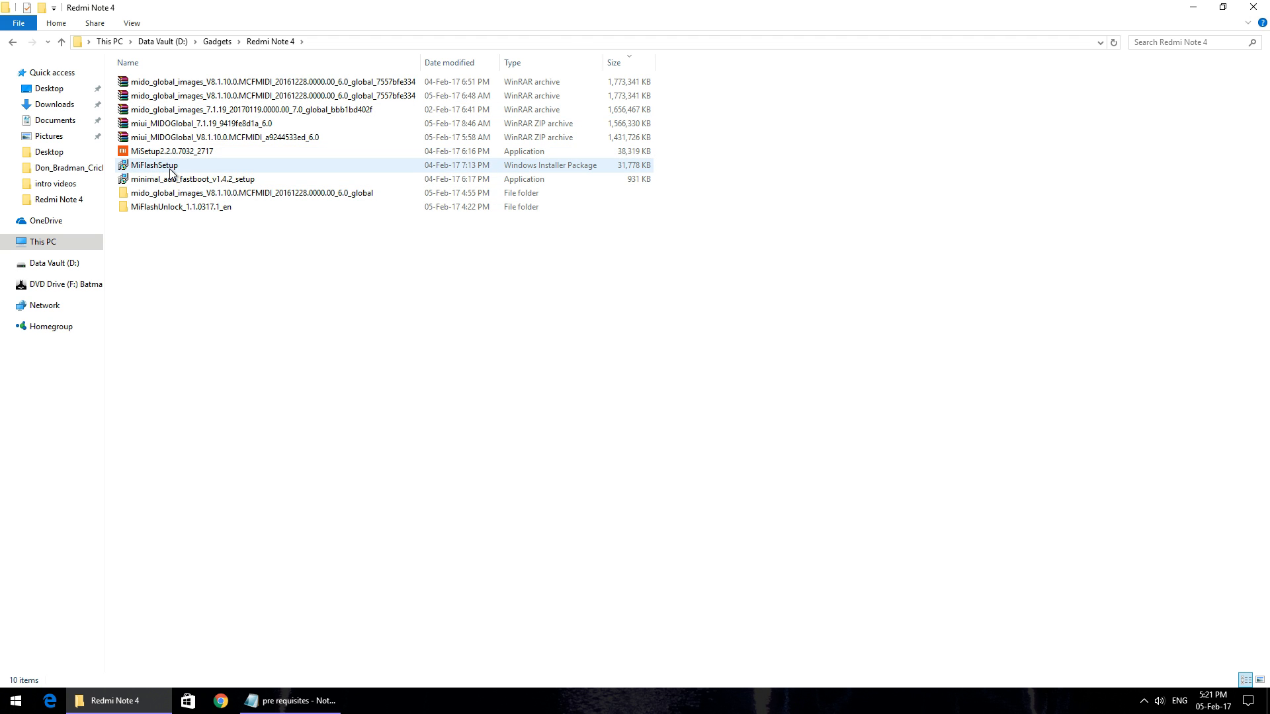
Install XiaoMiFlash from MiFlashSetup, passing both Next pages and closing the finished wizard
right_click(153, 166)
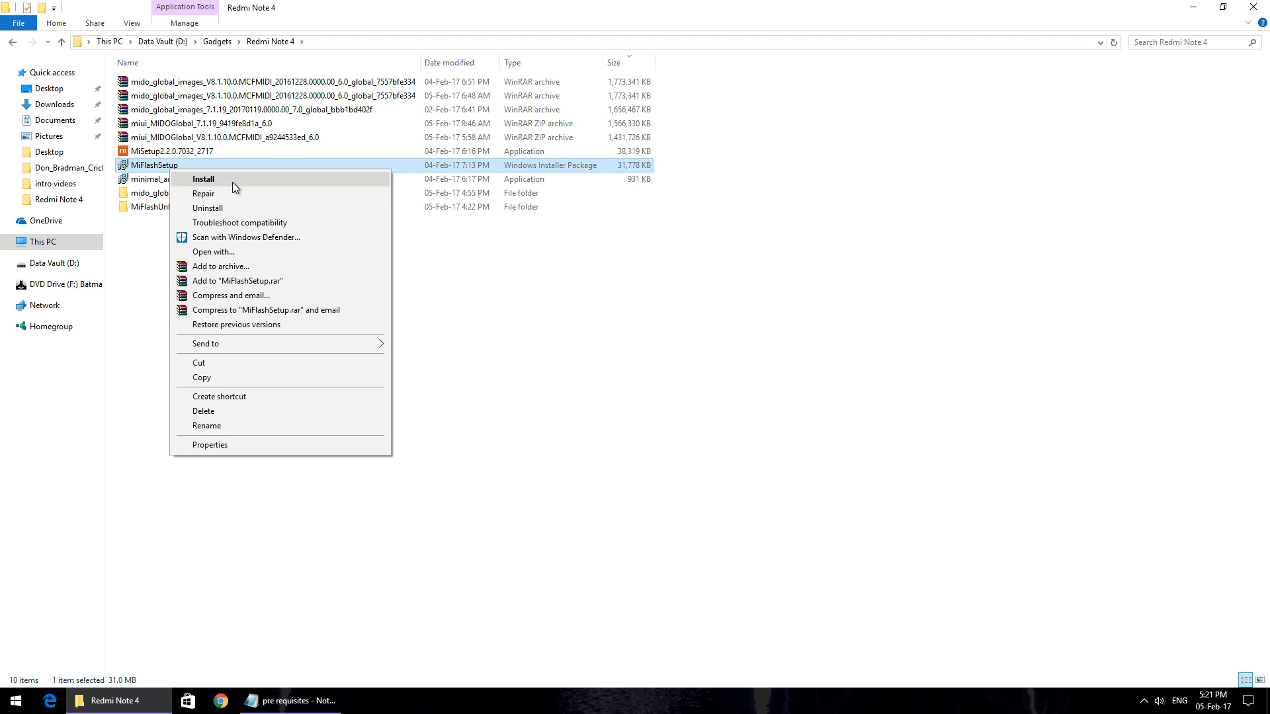
left_click(203, 180)
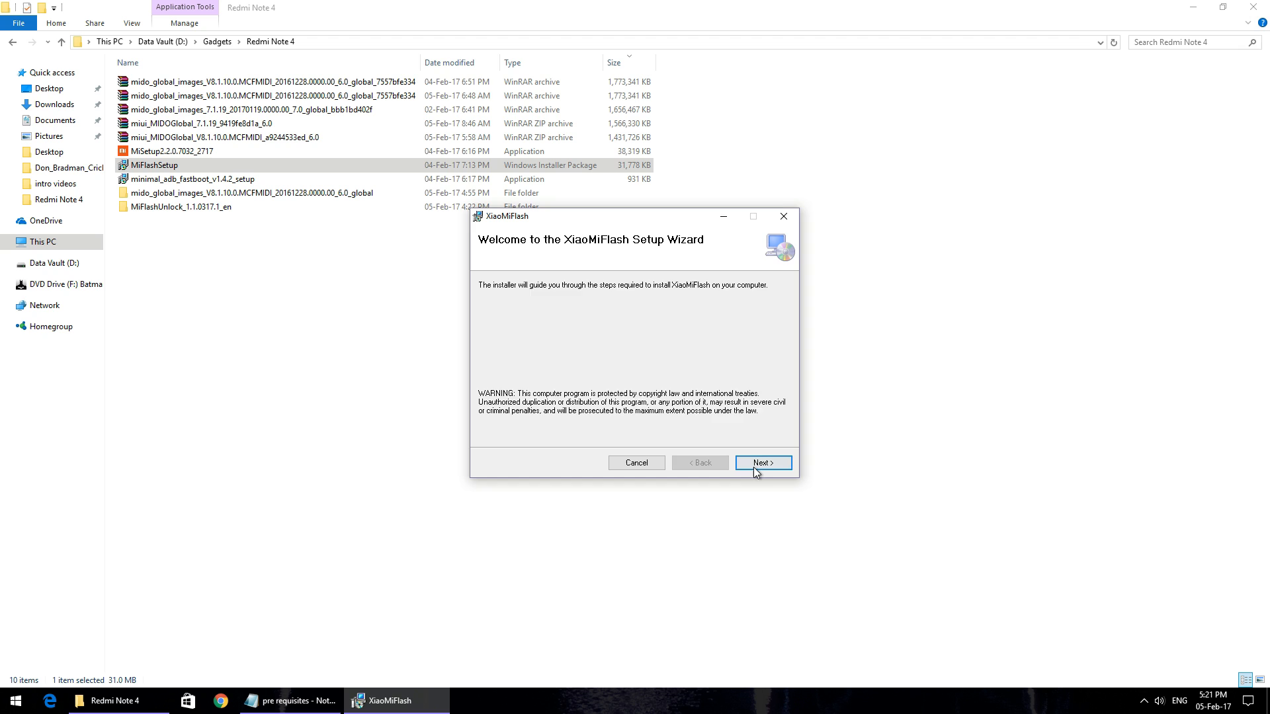
left_click(761, 462)
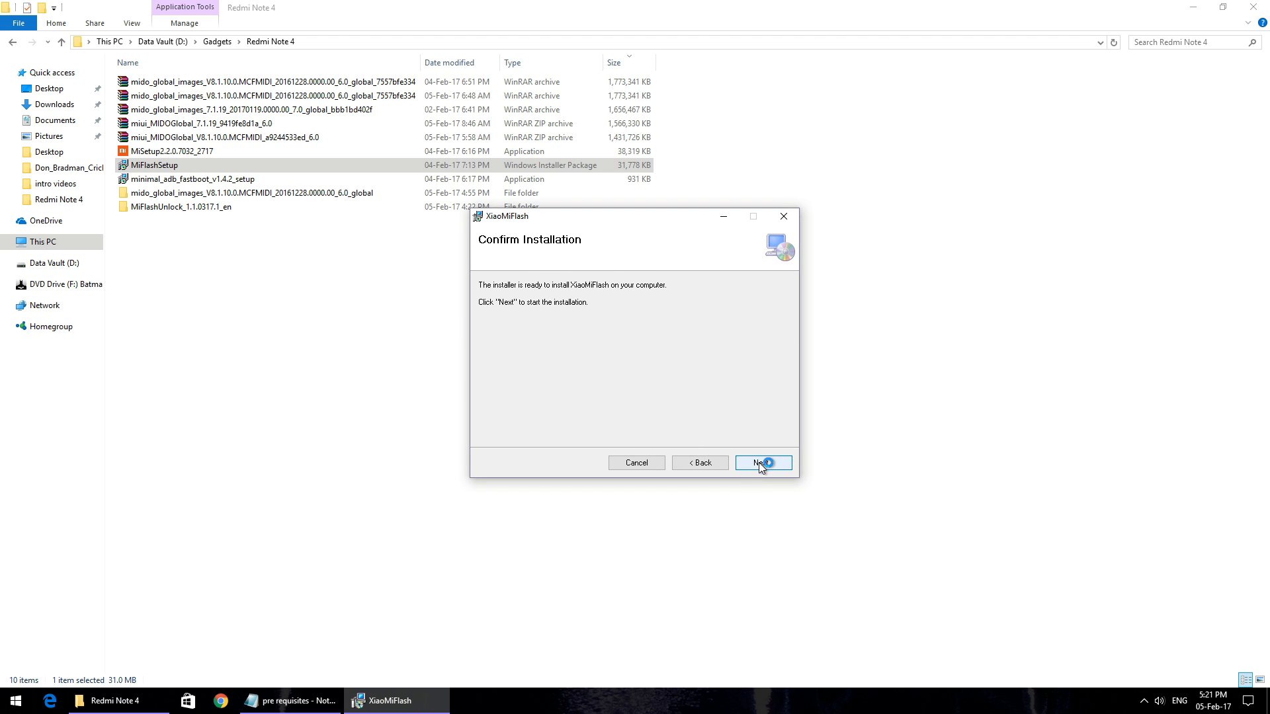
left_click(762, 463)
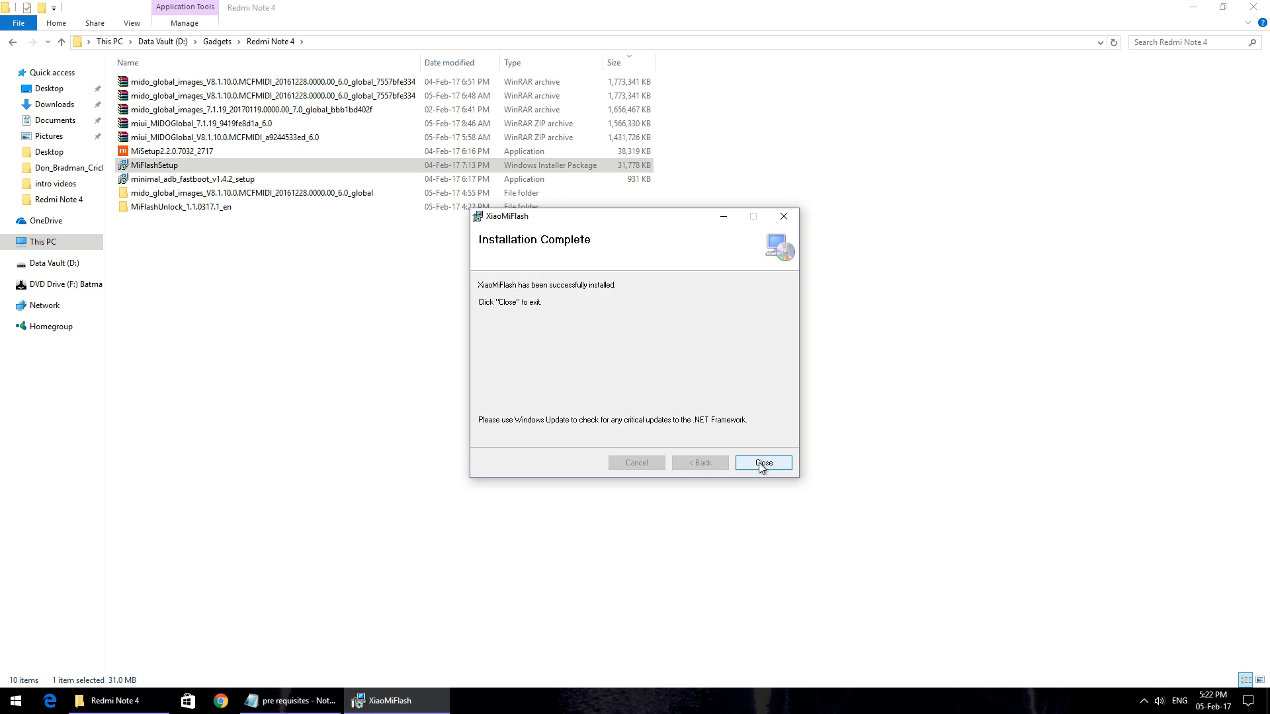
left_click(762, 463)
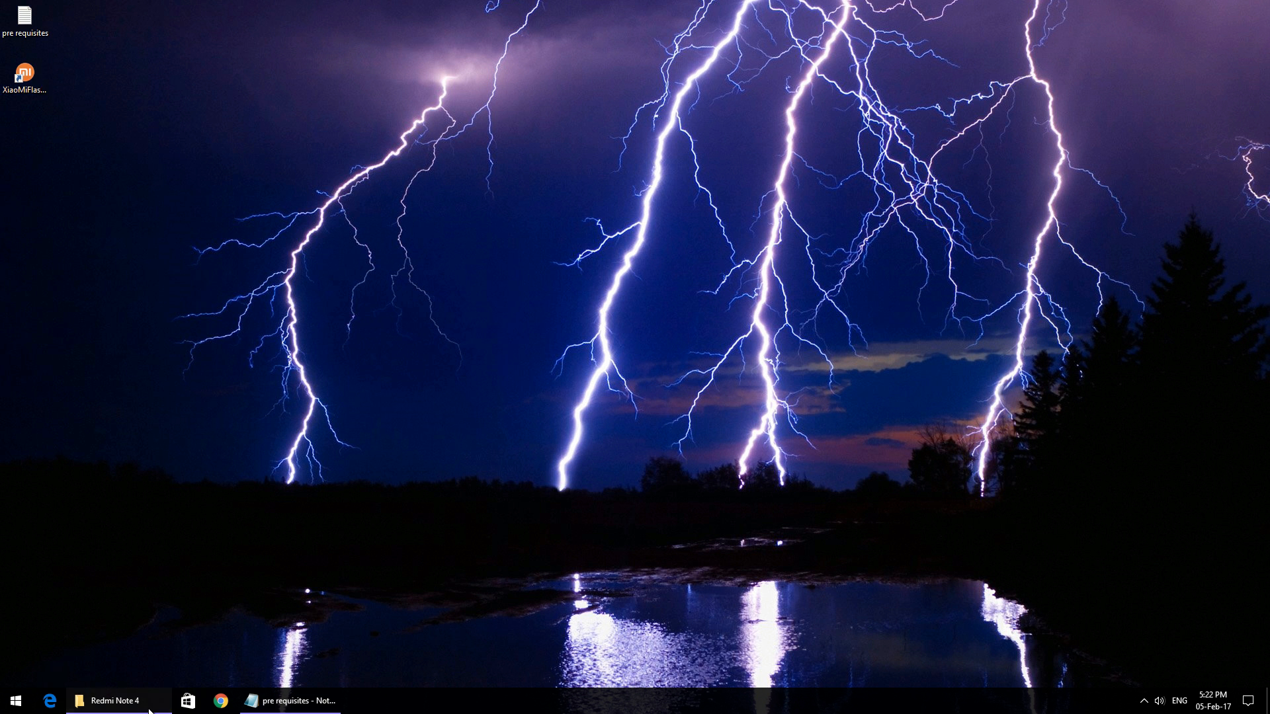
Extract the mido_global_images 7.1.19 firmware archive to the Desktop with WinRAR
left_click(105, 701)
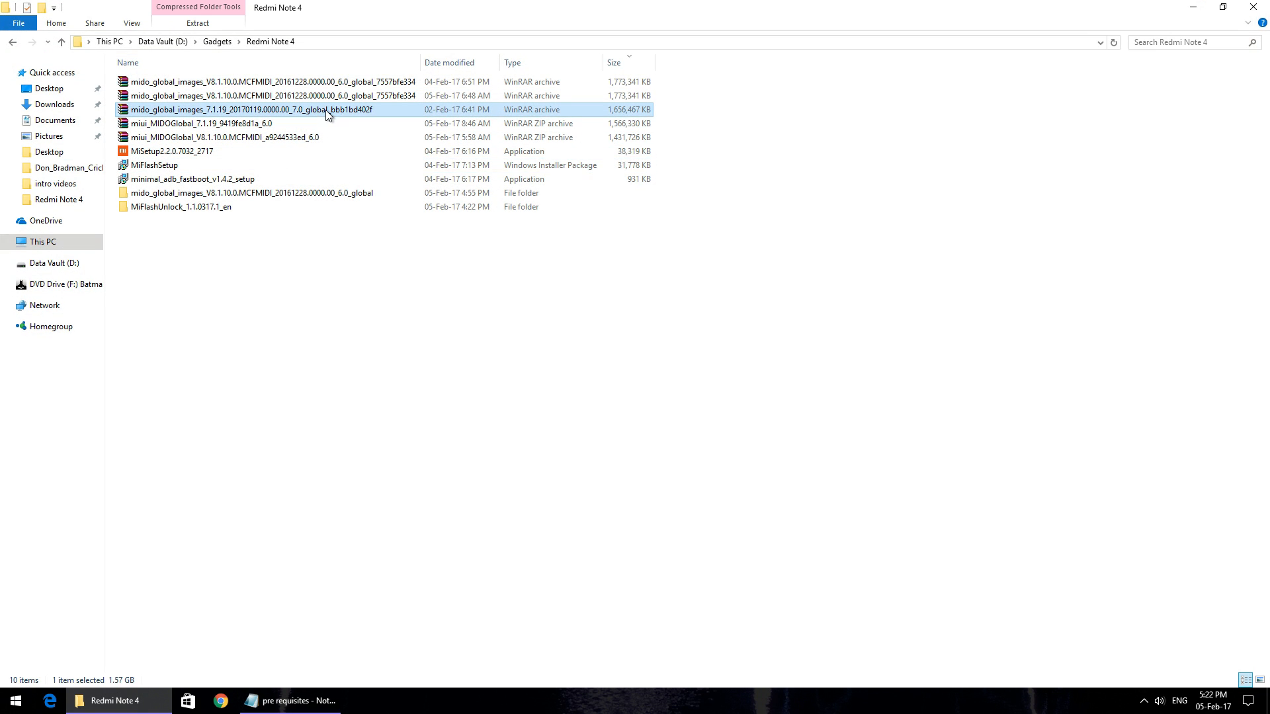
mouse_move(387, 155)
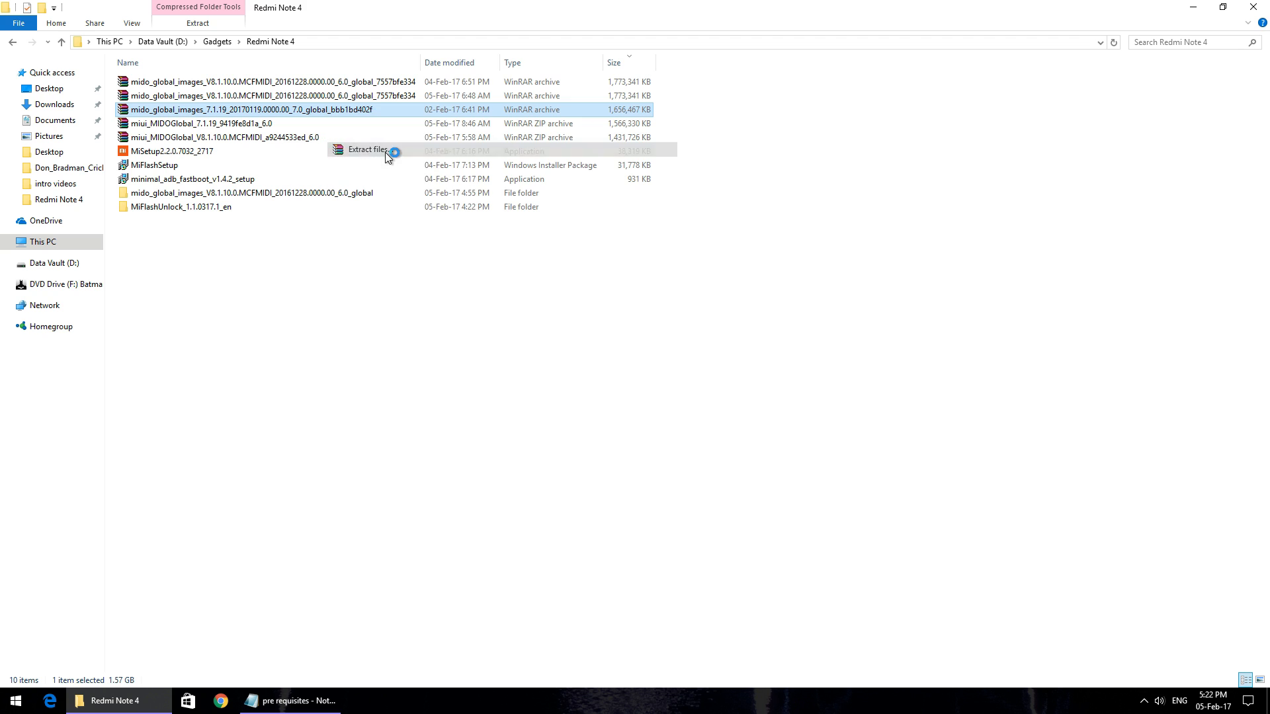
left_click(368, 150)
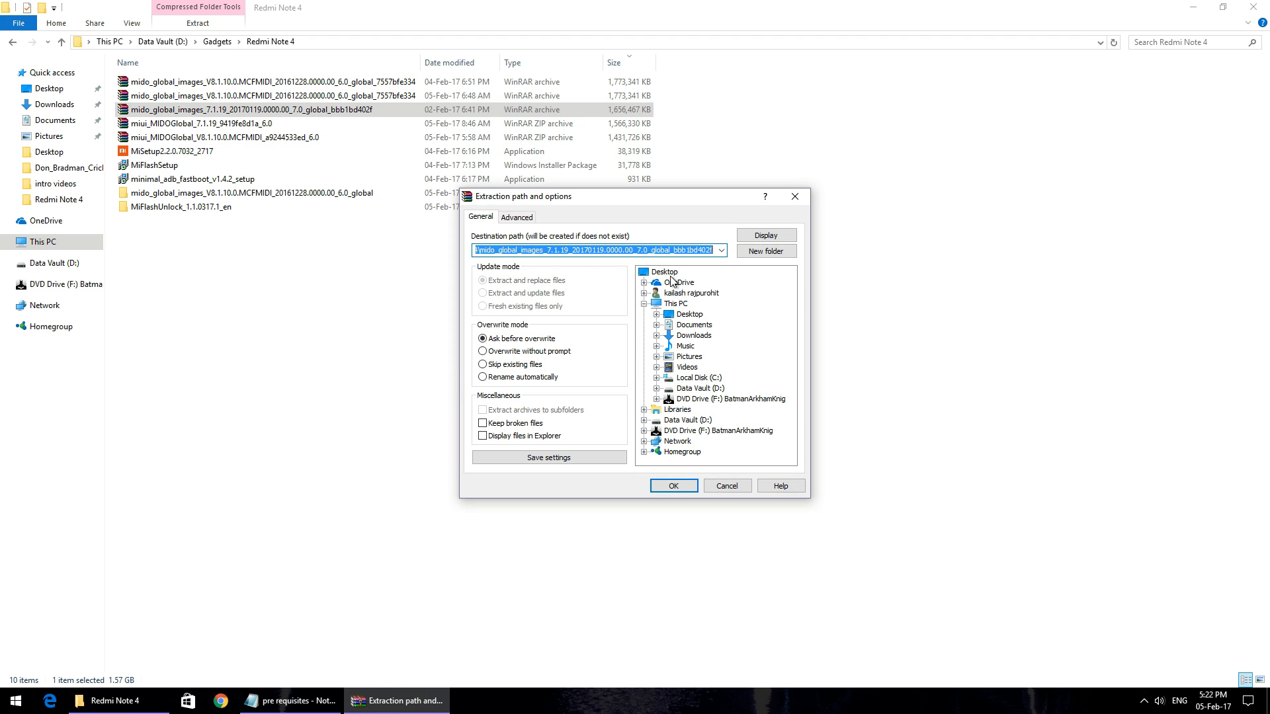
left_click(674, 485)
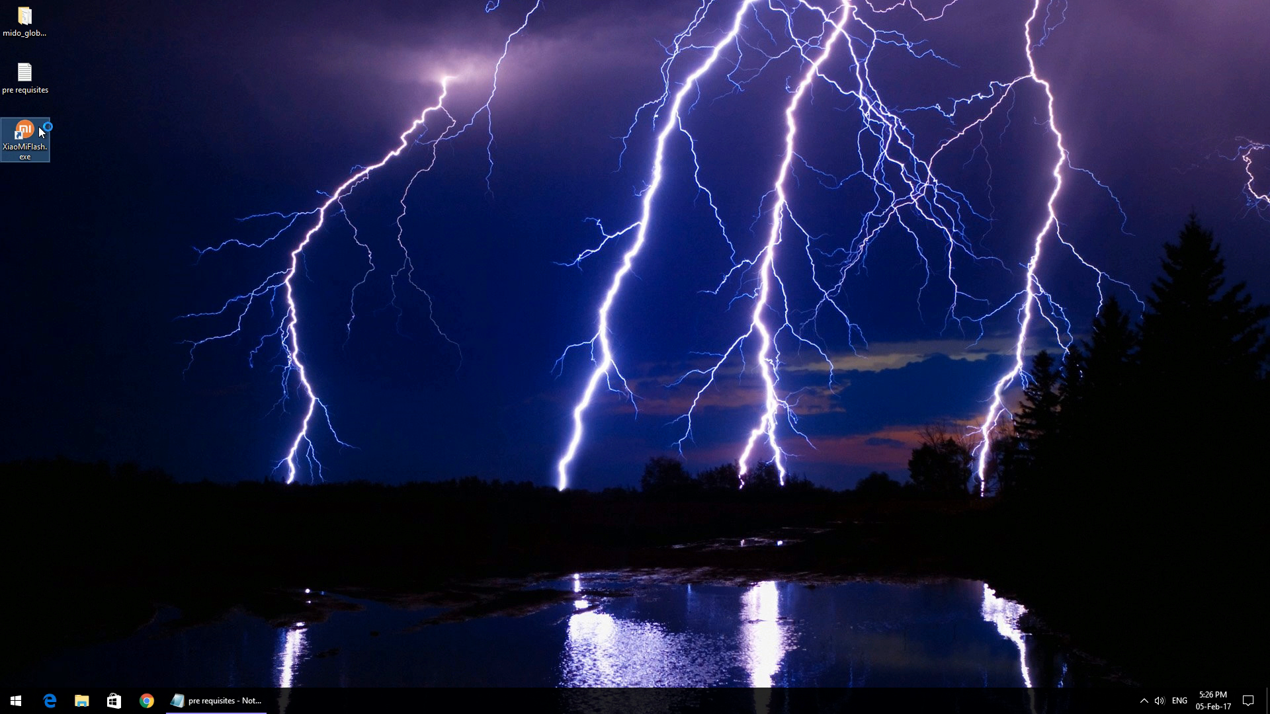
Launch XiaoMiFlash, select the extracted 7.1.19 firmware folder, and choose clean all
double_click(24, 141)
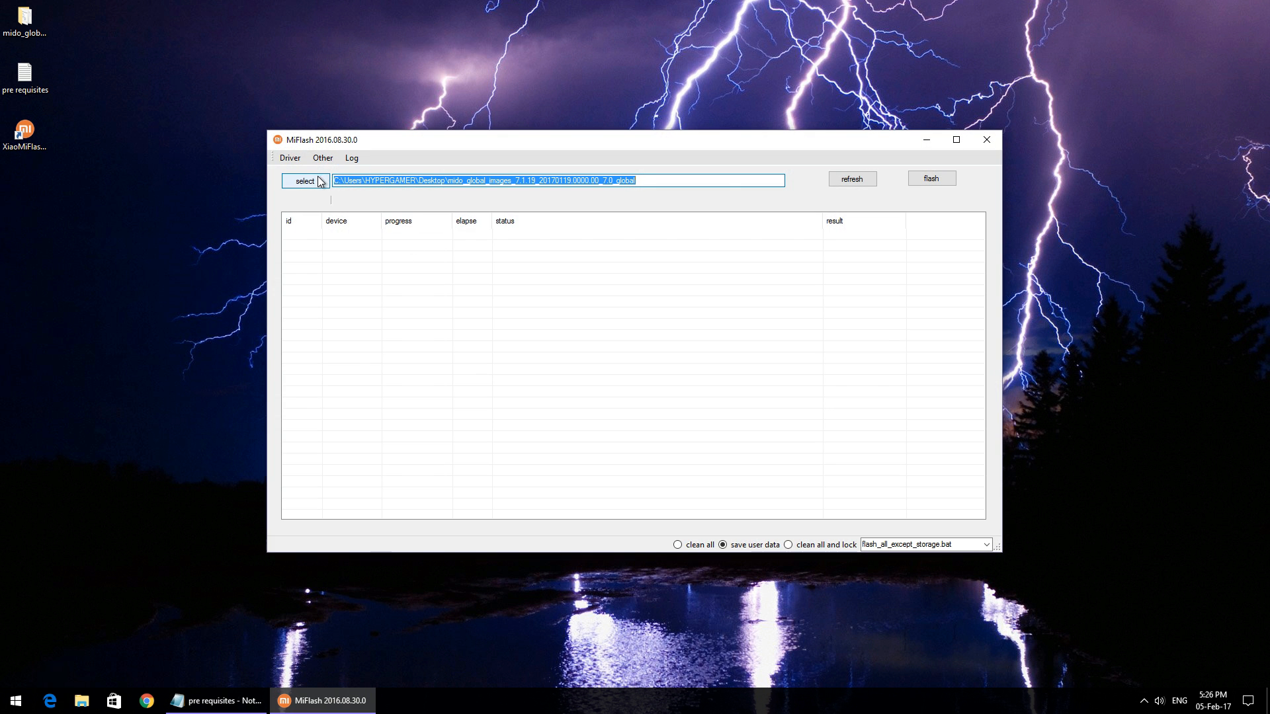
left_click(304, 180)
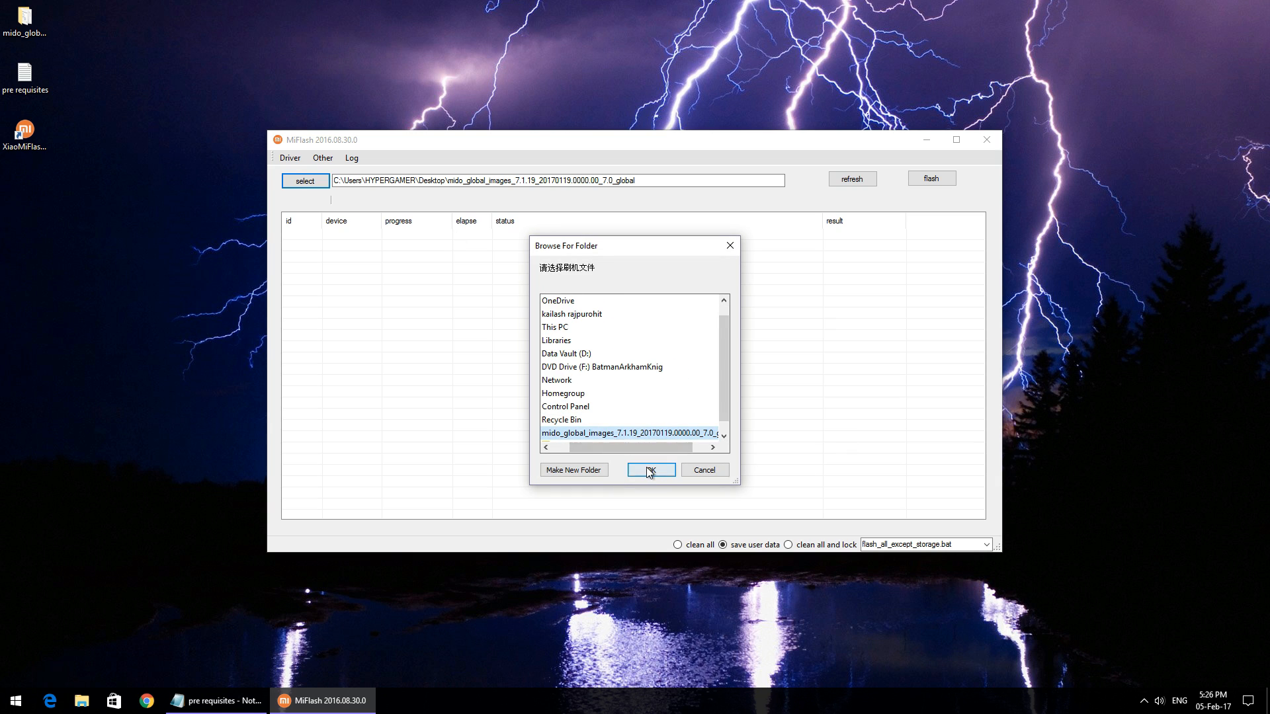
left_click(650, 470)
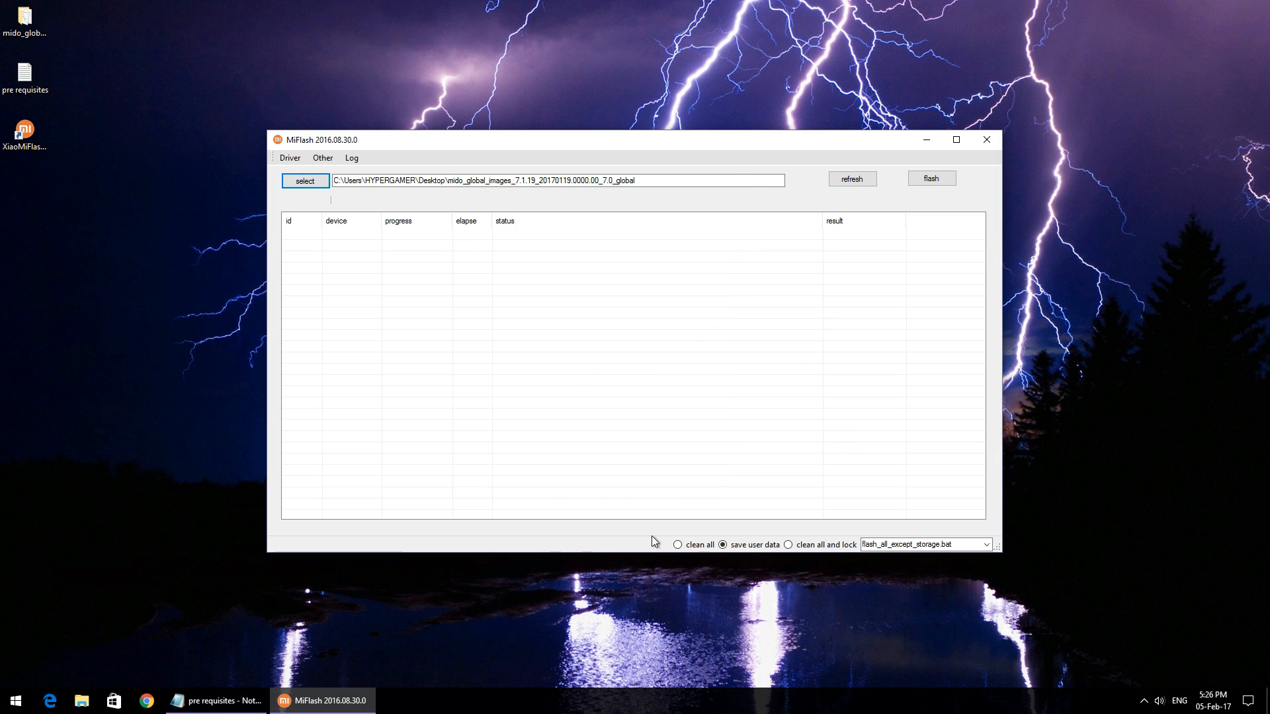
left_click(677, 544)
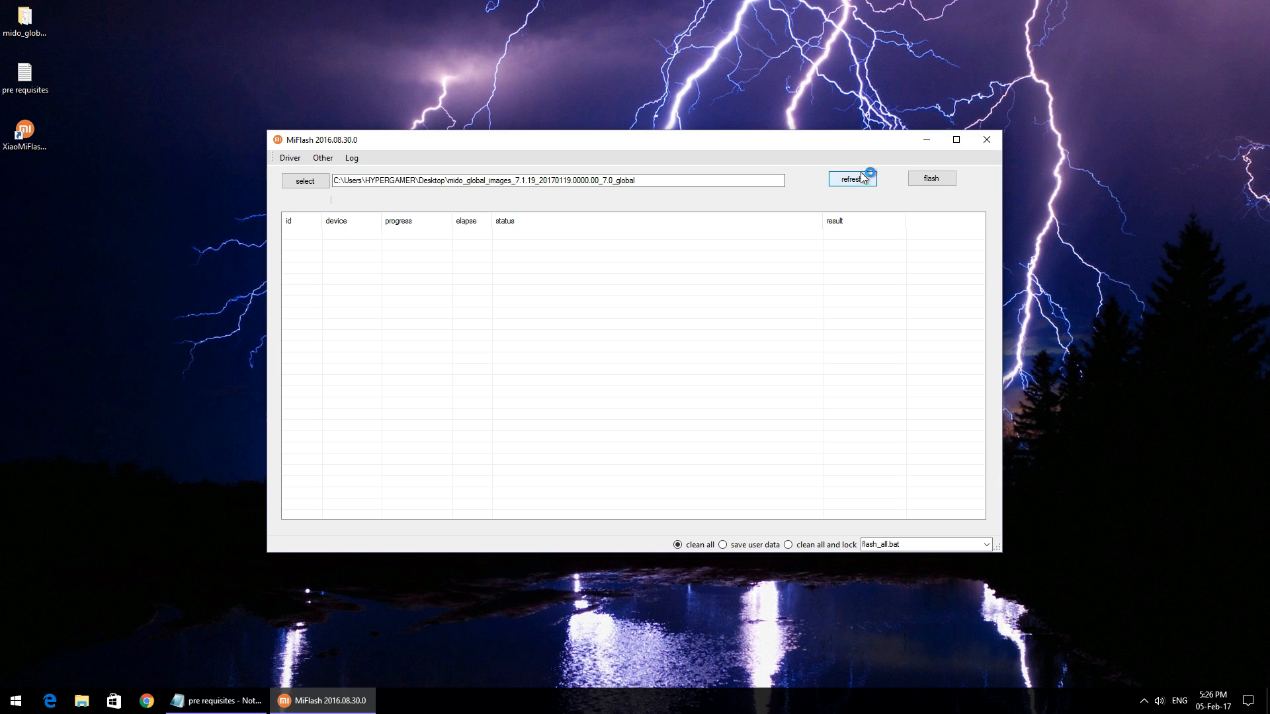
Detect the connected phone and flash it until the result reads success
left_click(851, 179)
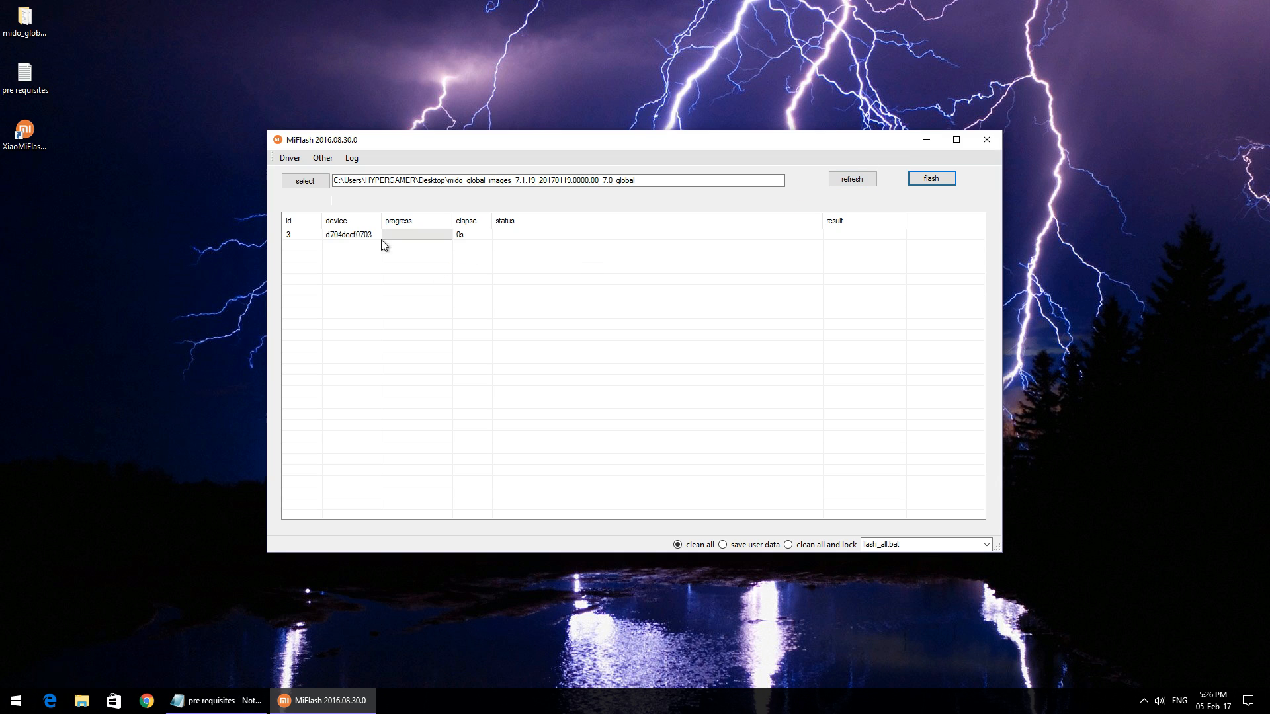
mouse_move(726, 240)
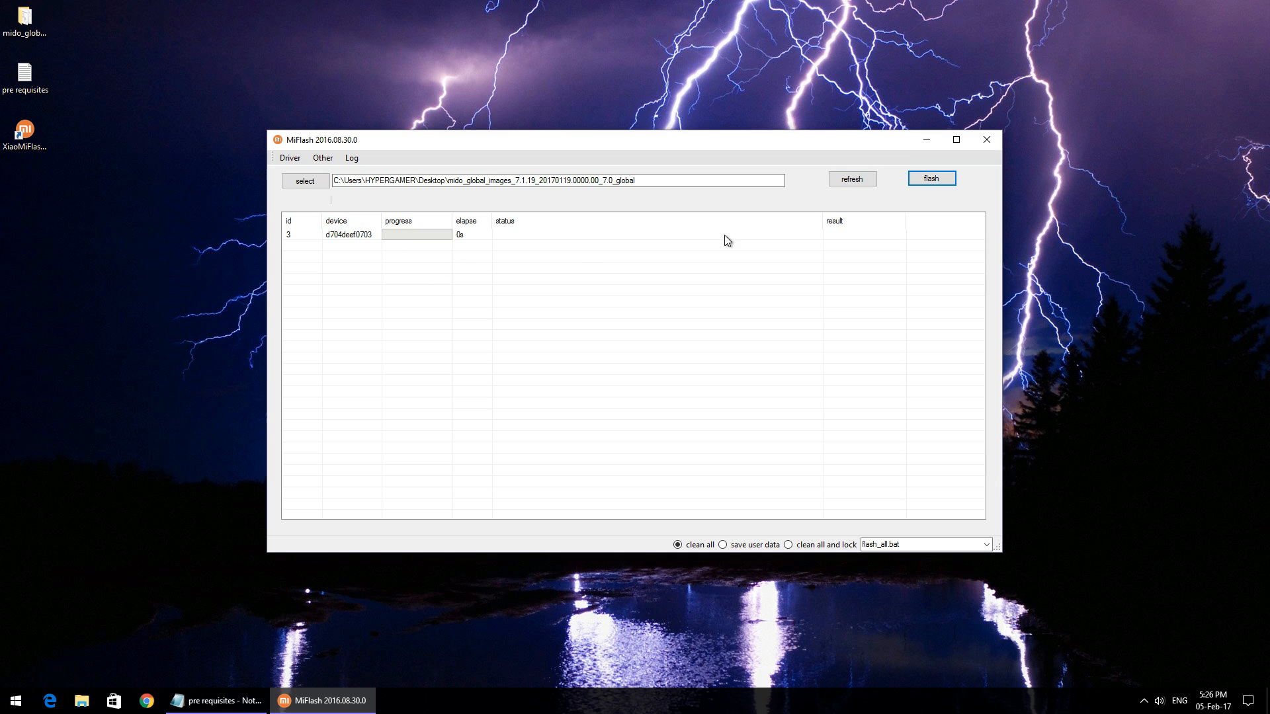
mouse_move(789, 258)
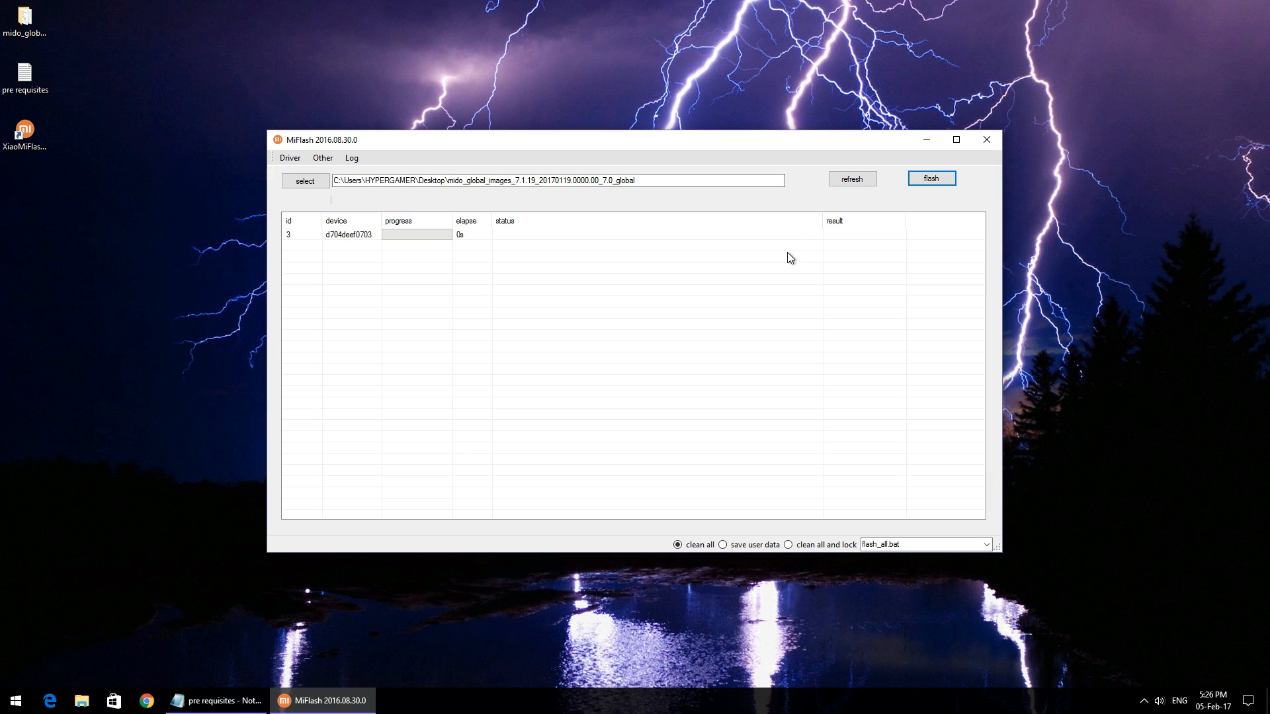
left_click(931, 178)
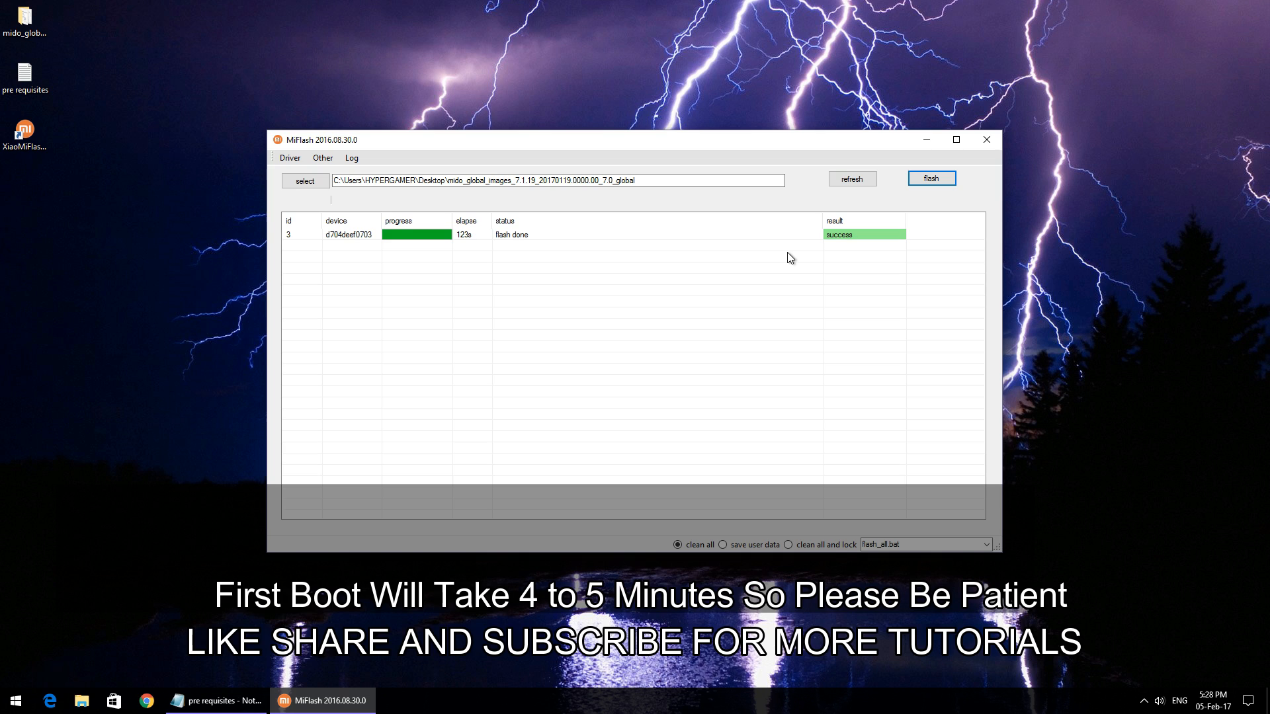
mouse_move(846, 249)
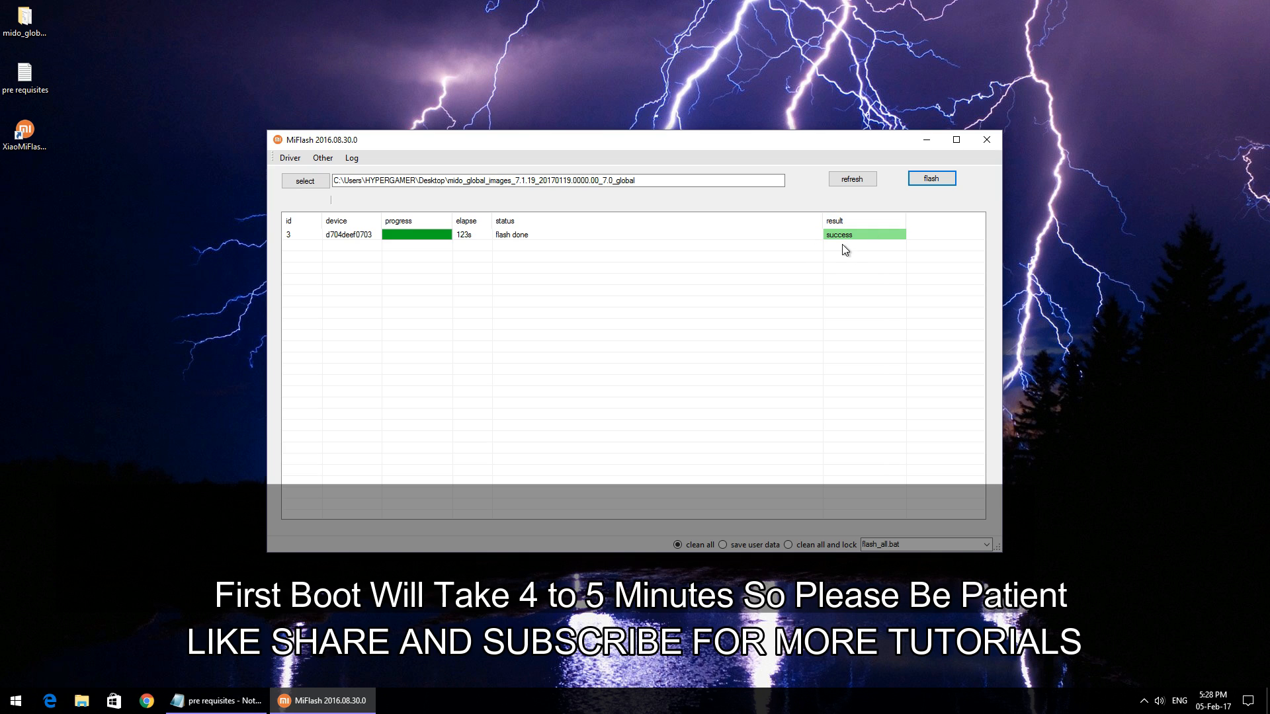
mouse_move(783, 332)
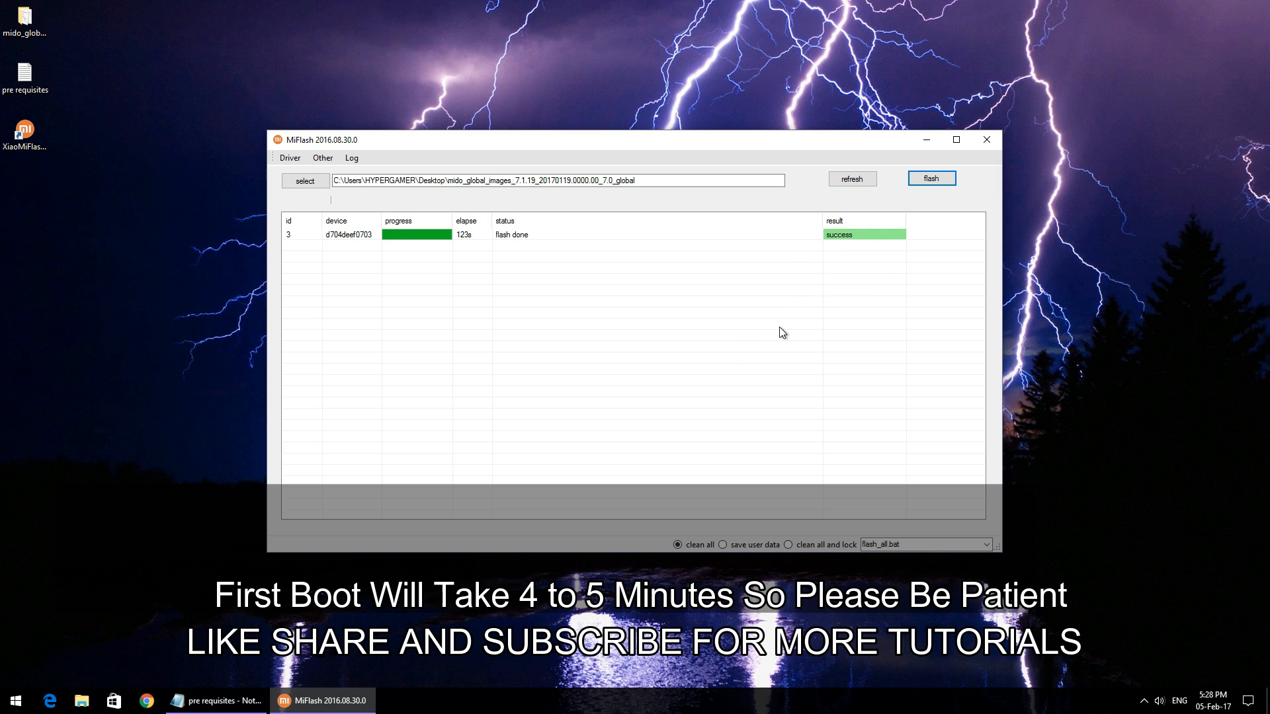